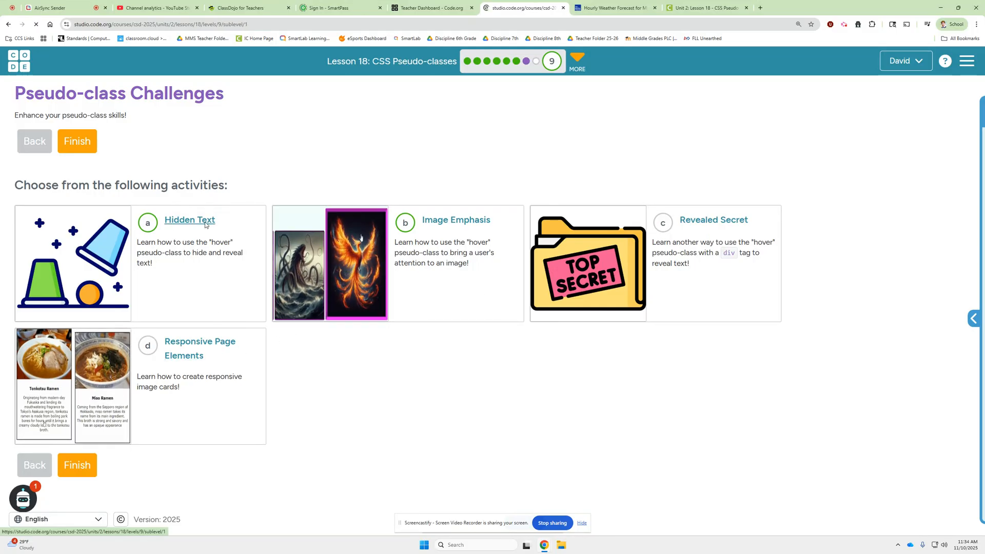
- Open the Hidden Text pseudo-class challenge from the challenges page
{"action": "left_click", "coordinate": [189, 220]}
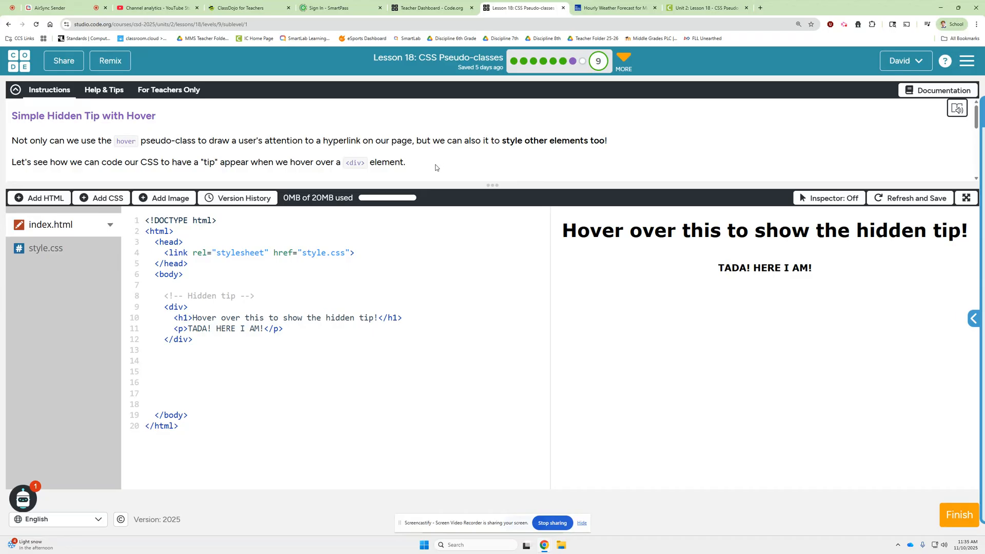
{"action": "mouse_move", "coordinate": [439, 164]}
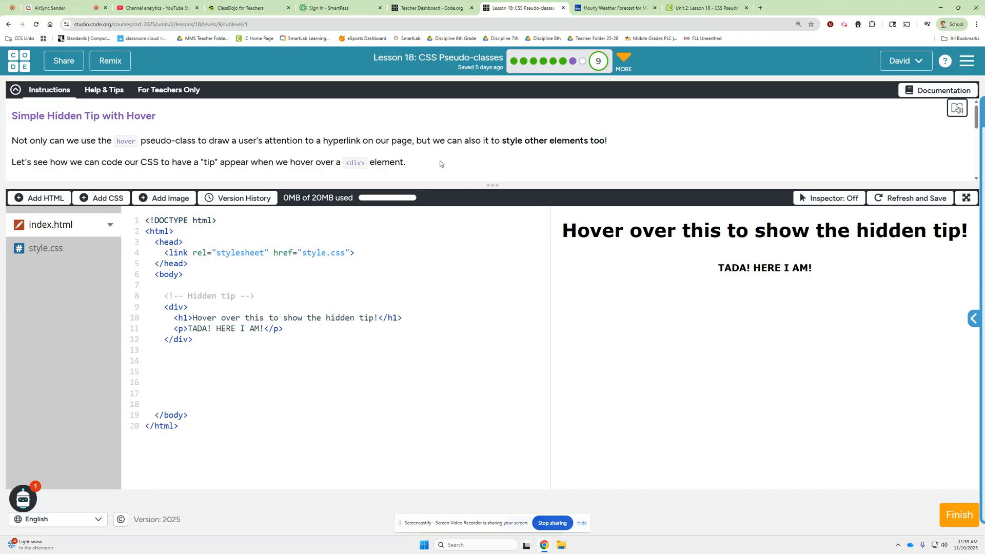
{"action": "mouse_move", "coordinate": [439, 162]}
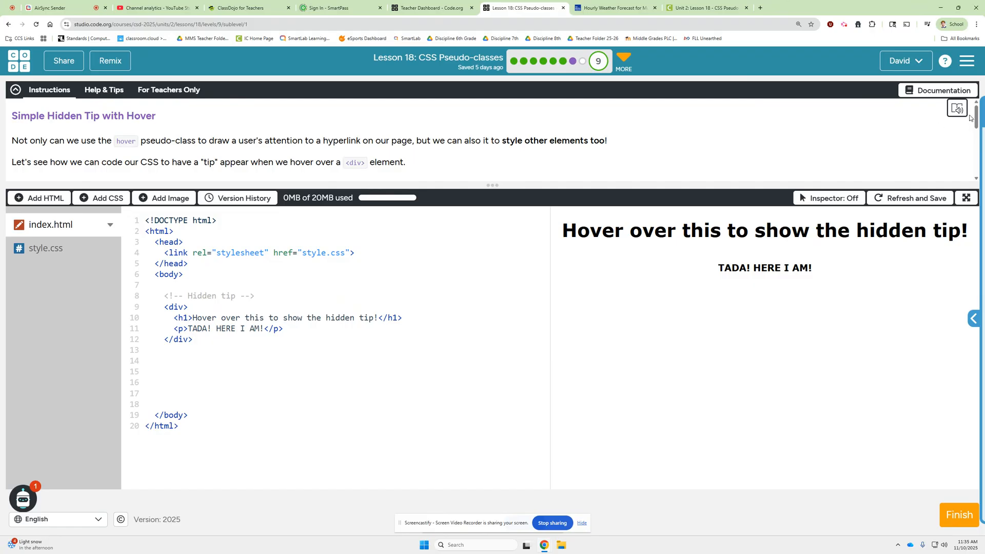
- Scroll to the numbered task steps and open the hidden-tip project's style.css
{"action": "scroll", "scroll_direction": "down", "scroll_amount": 3}
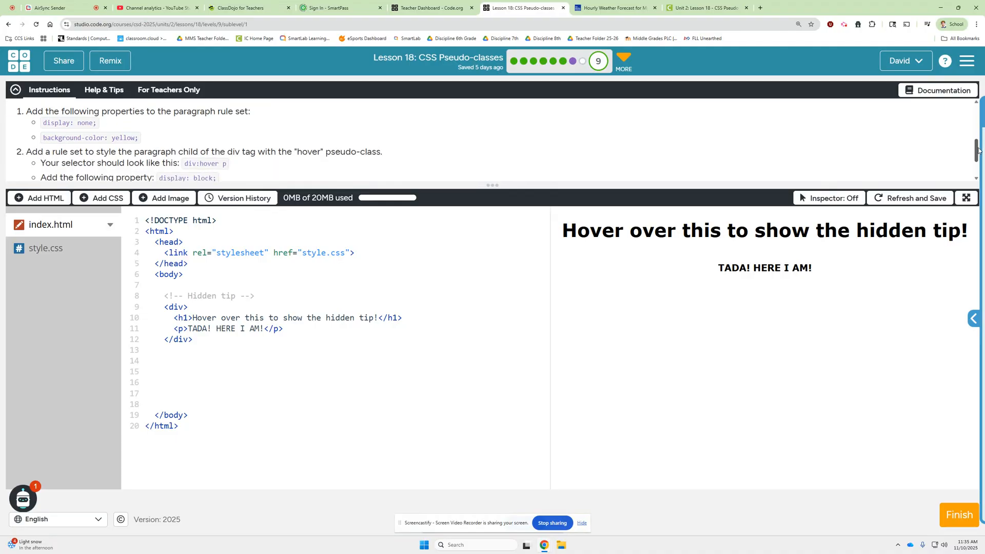
{"action": "left_click", "coordinate": [46, 249]}
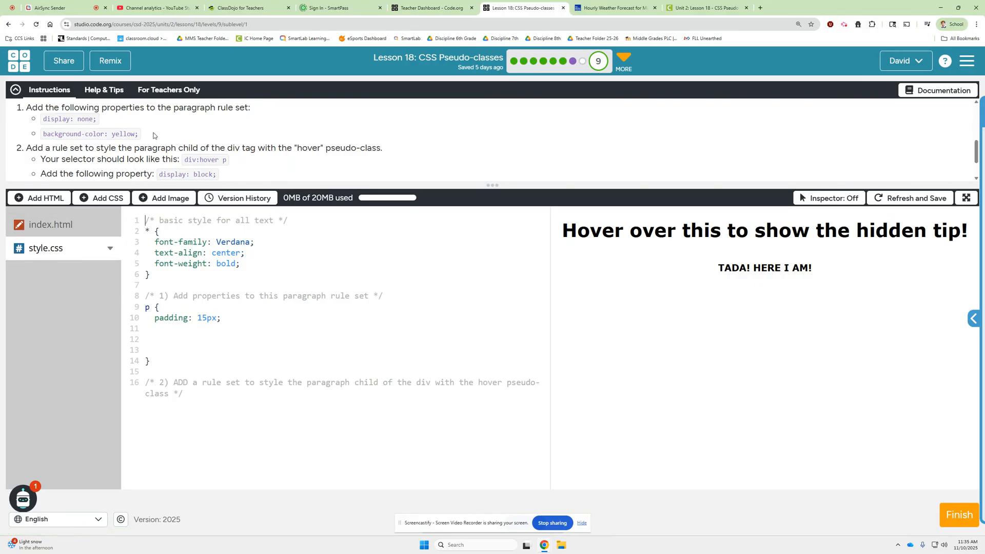
- Give the p rule display: none and background-color: yellow to hide the tip
{"action": "left_click", "coordinate": [168, 328]}
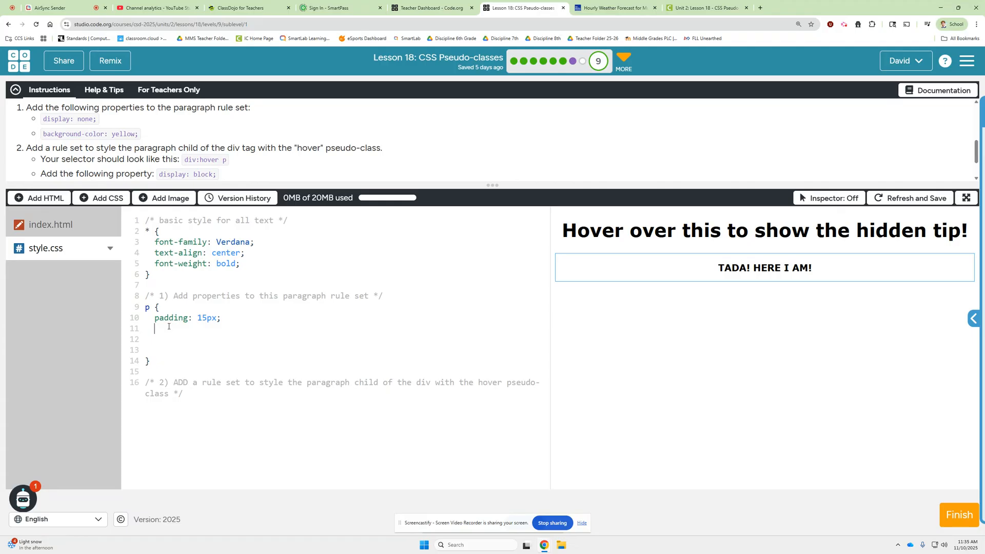
{"action": "type", "text": "display:"}
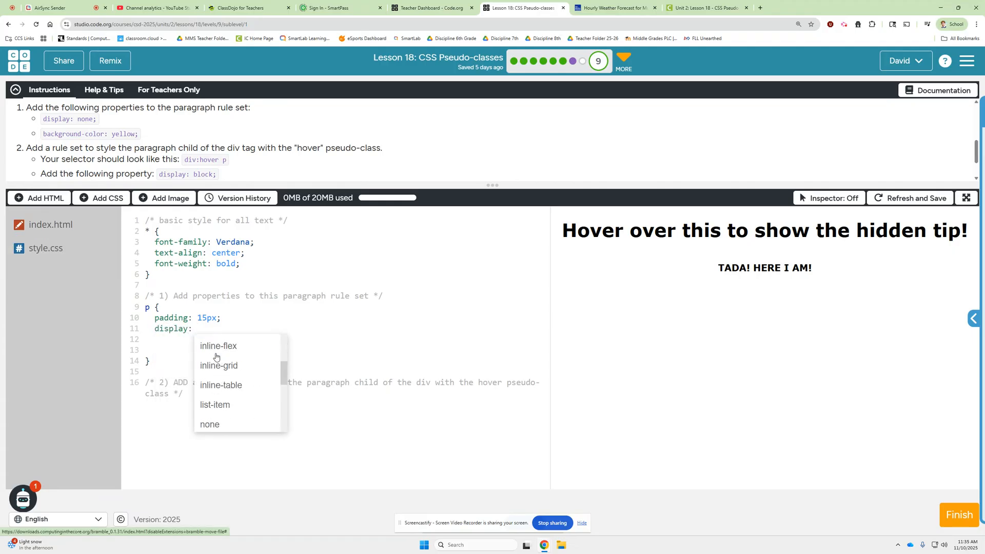
{"action": "left_click", "coordinate": [209, 424]}
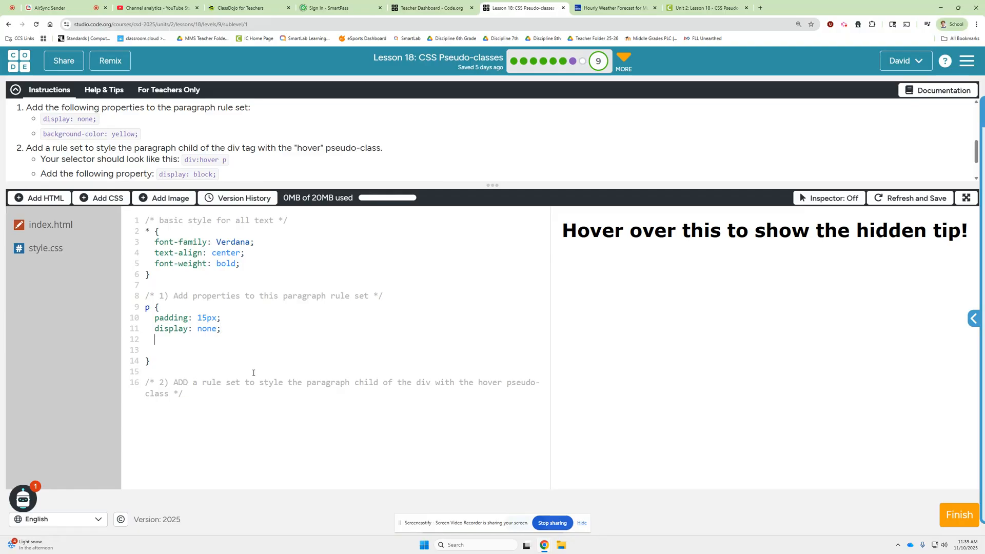
{"action": "type", "text": "backgroun"}
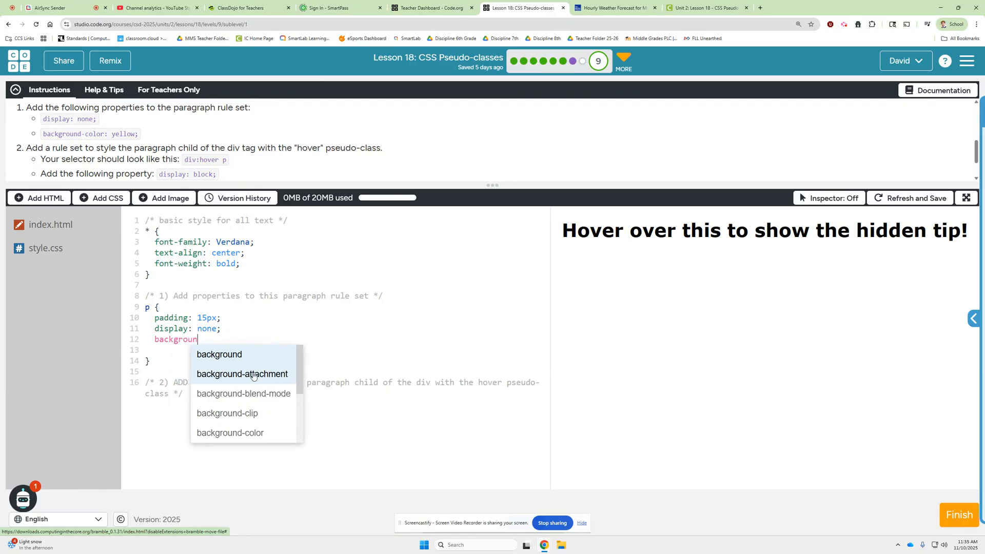
{"action": "type", "text": "-co"}
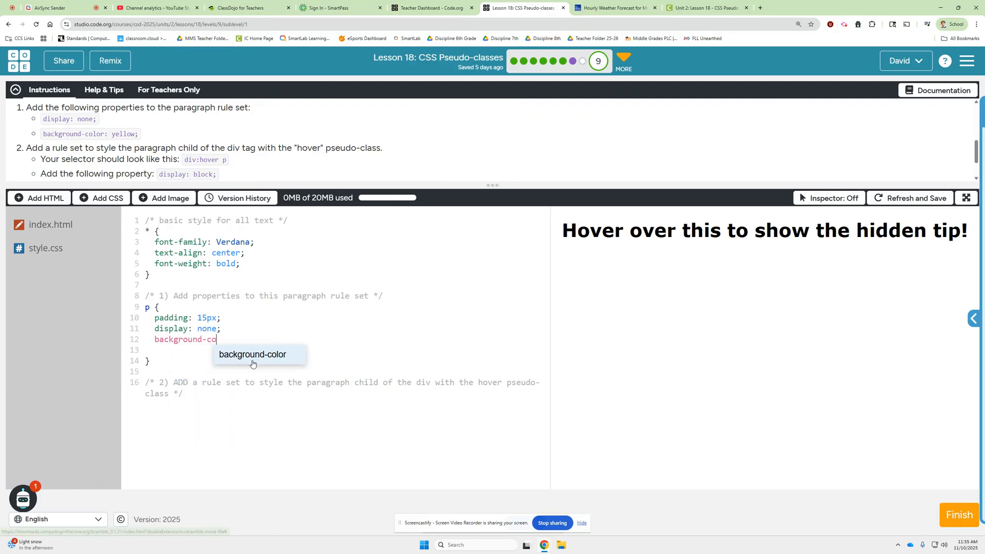
{"action": "type", "text": "lor: yello"}
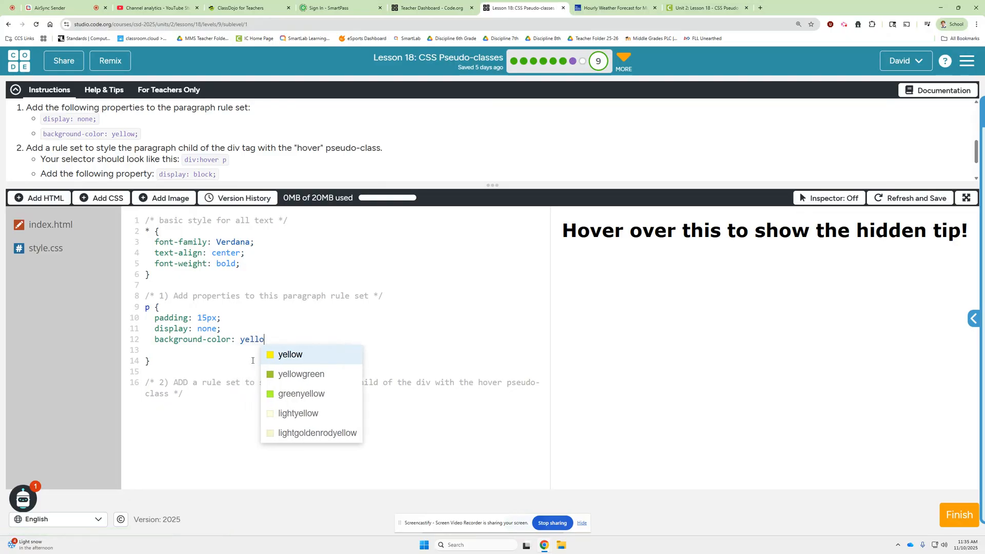
{"action": "left_click", "coordinate": [290, 355]}
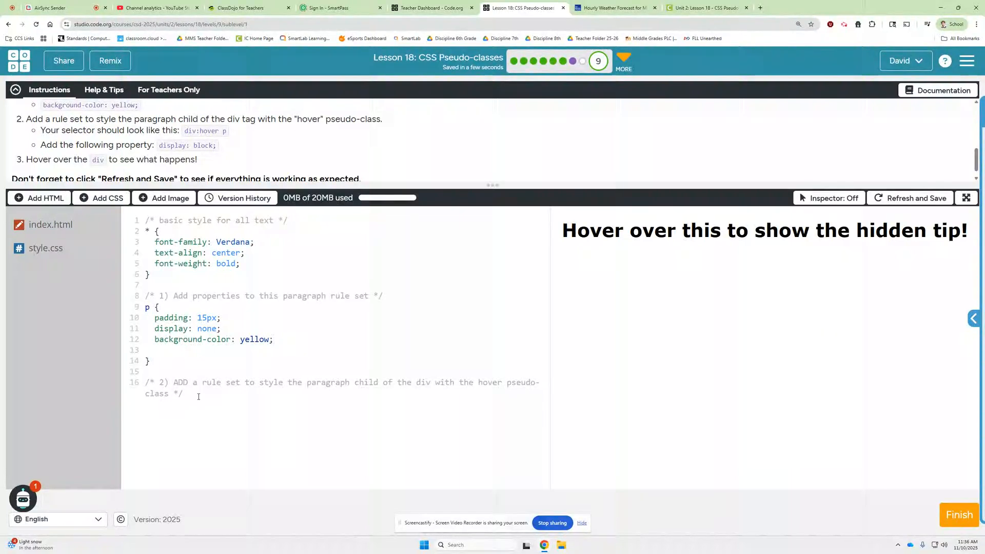
- Add a div:hover p rule with display: block after the second comment
{"action": "key", "text": "enter"}
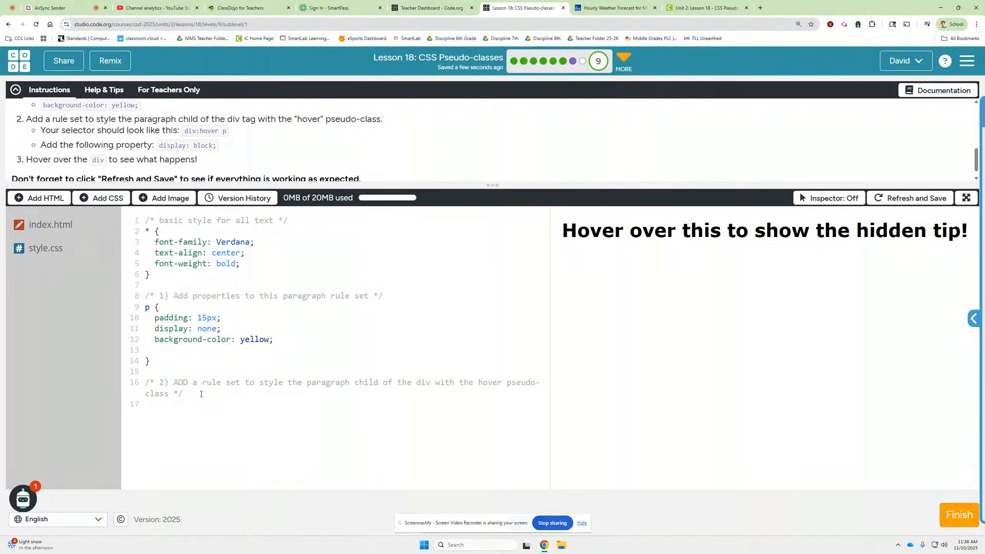
{"action": "type", "text": "div"}
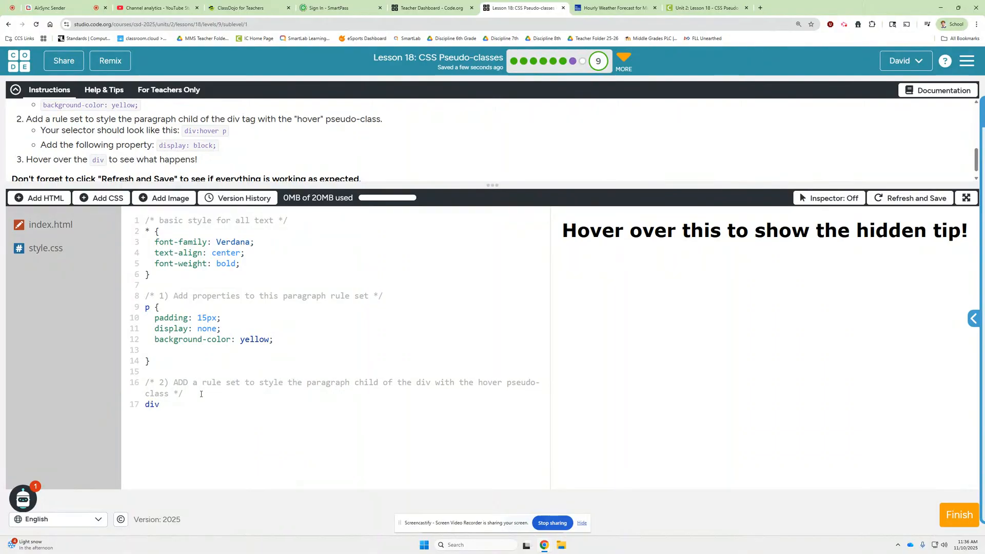
{"action": "type", "text": ":hover"}
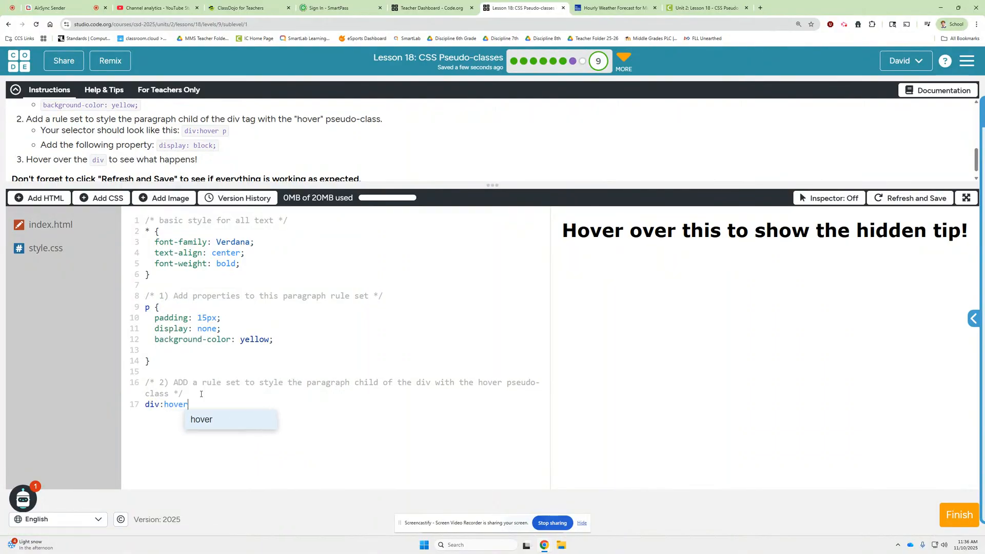
{"action": "type", "text": "p"}
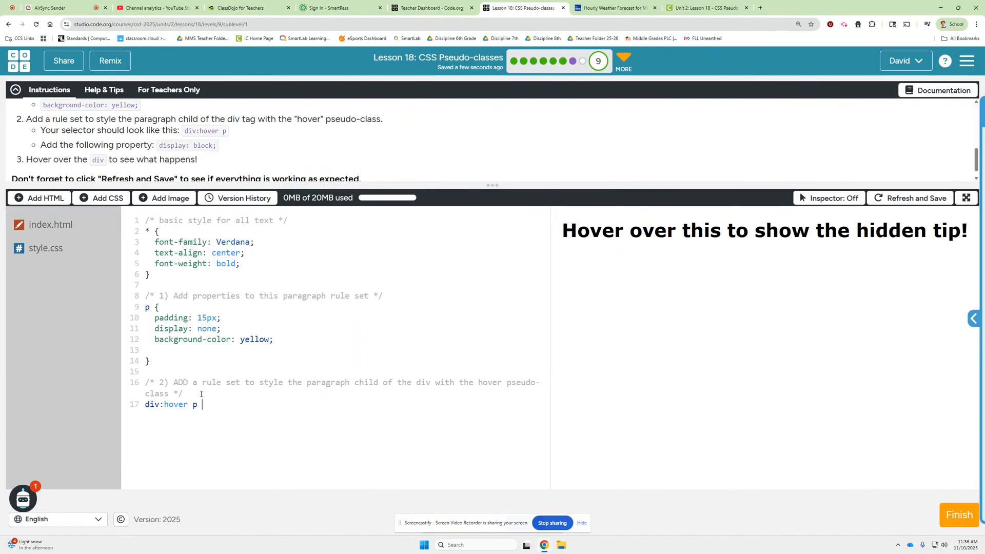
{"action": "type", "text": "{"}
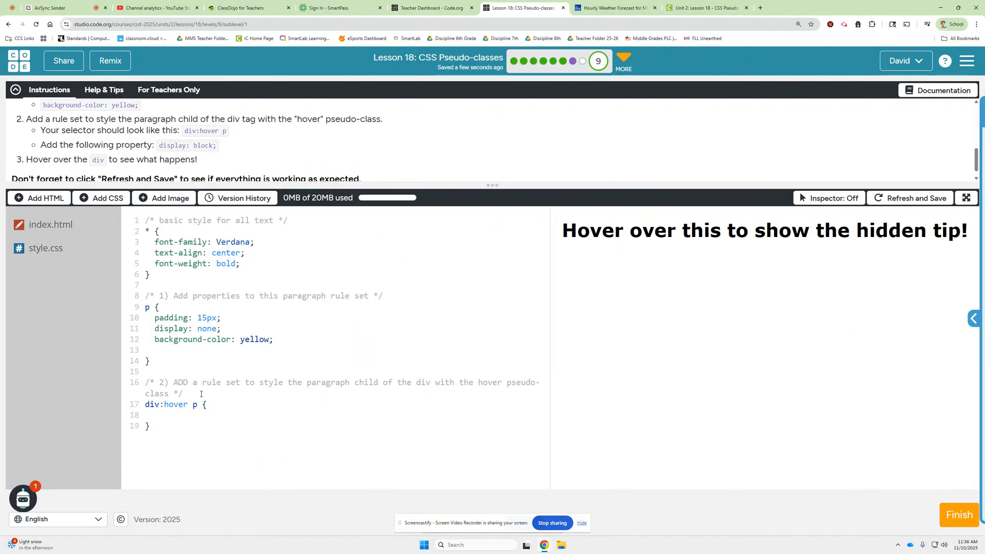
{"action": "type", "text": "display: block;"}
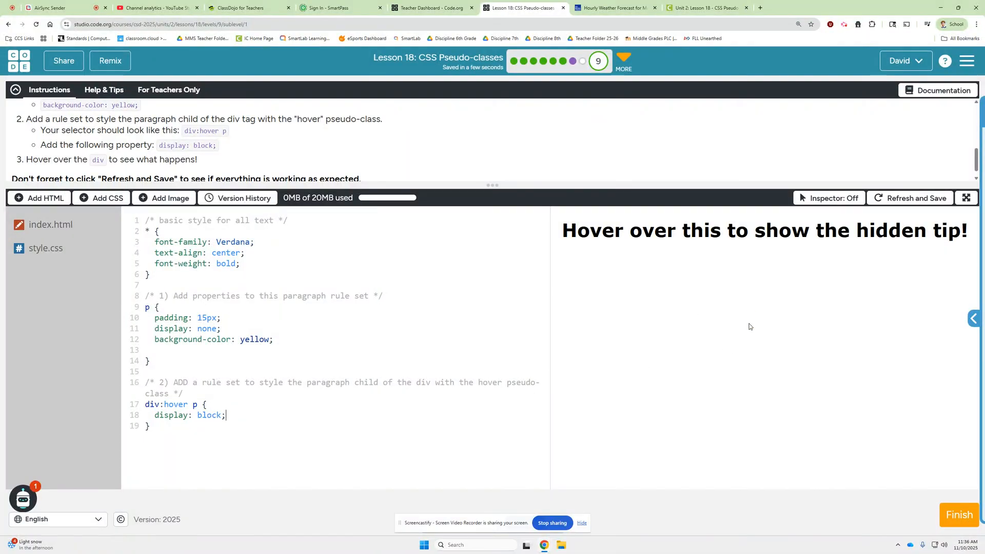
{"action": "mouse_move", "coordinate": [747, 230]}
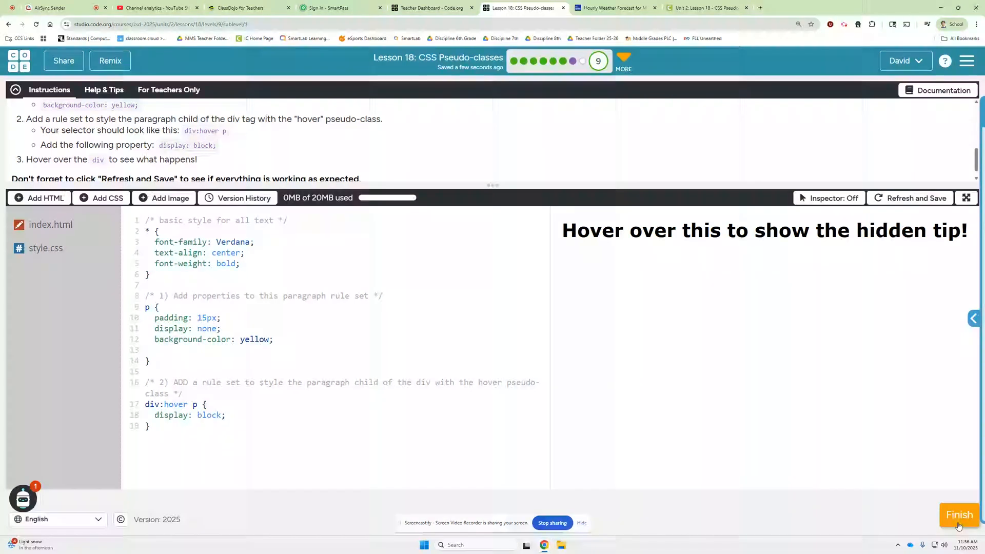
- Submit Hidden Text, then open the Image Emphasis Mystical Creatures gallery challenge
{"action": "left_click", "coordinate": [958, 514]}
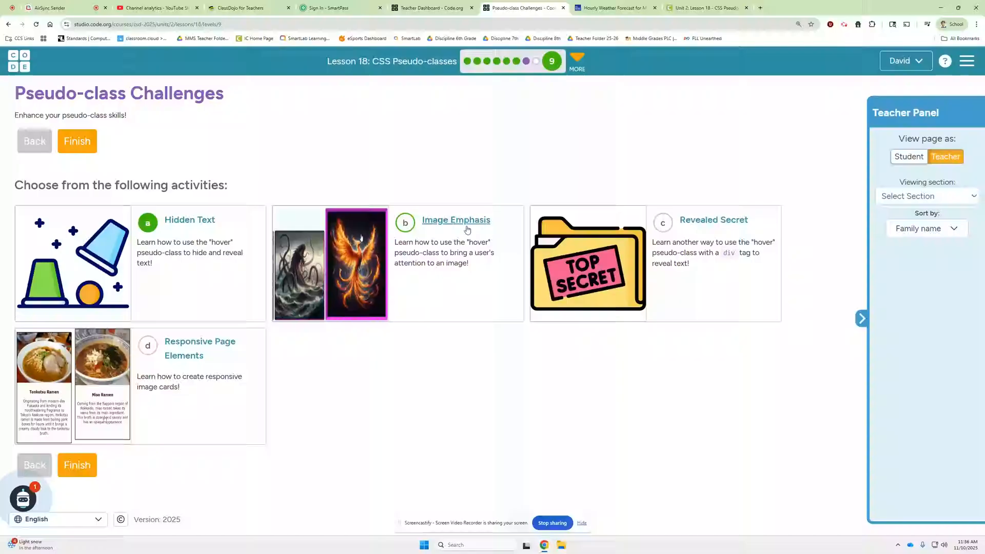
{"action": "left_click", "coordinate": [456, 220]}
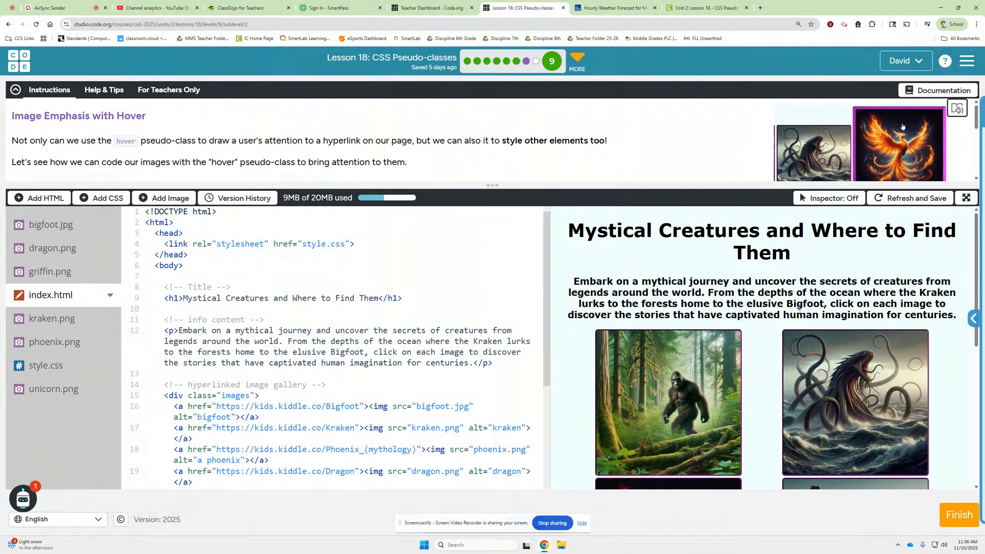
{"action": "mouse_move", "coordinate": [783, 377]}
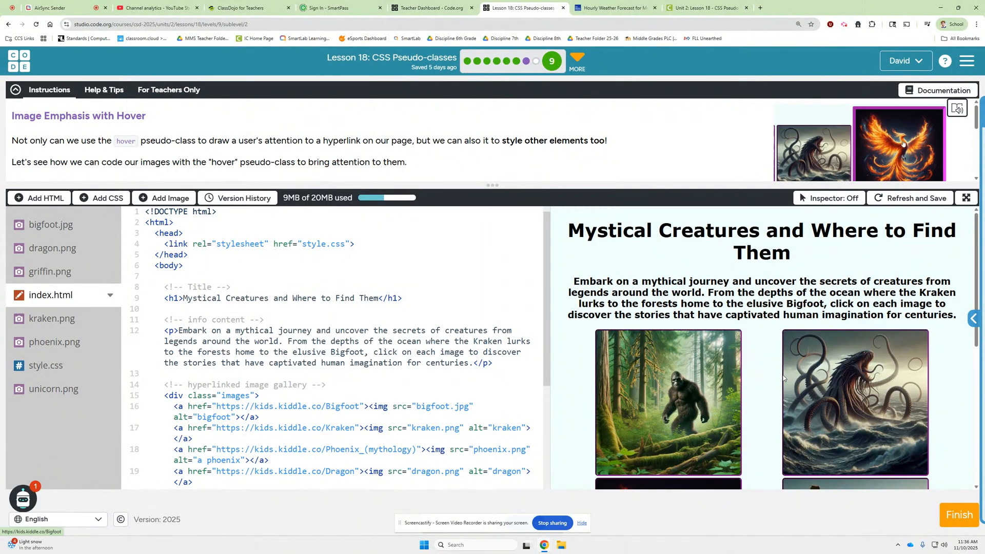
{"action": "scroll", "scroll_direction": "down", "scroll_amount": 3}
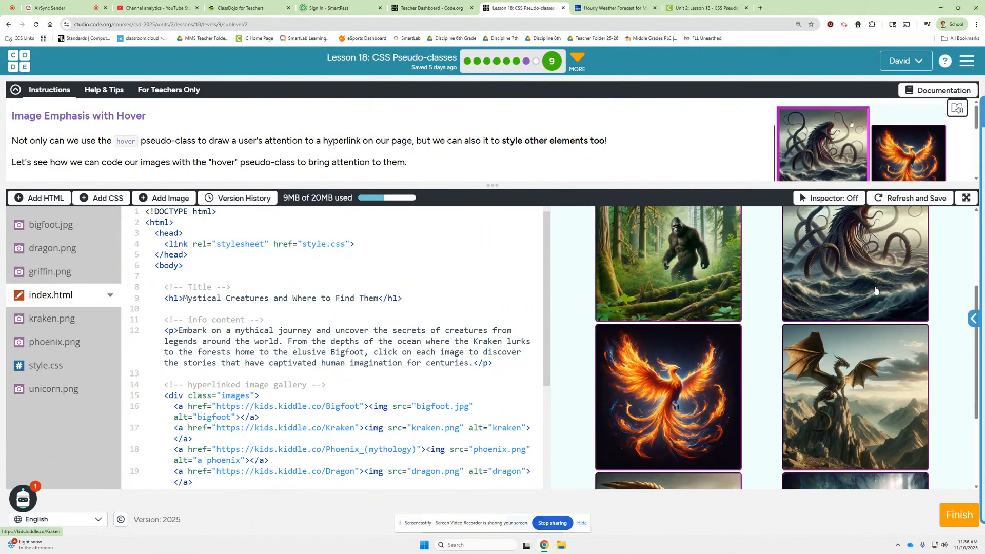
{"action": "scroll", "scroll_direction": "down", "scroll_amount": 3}
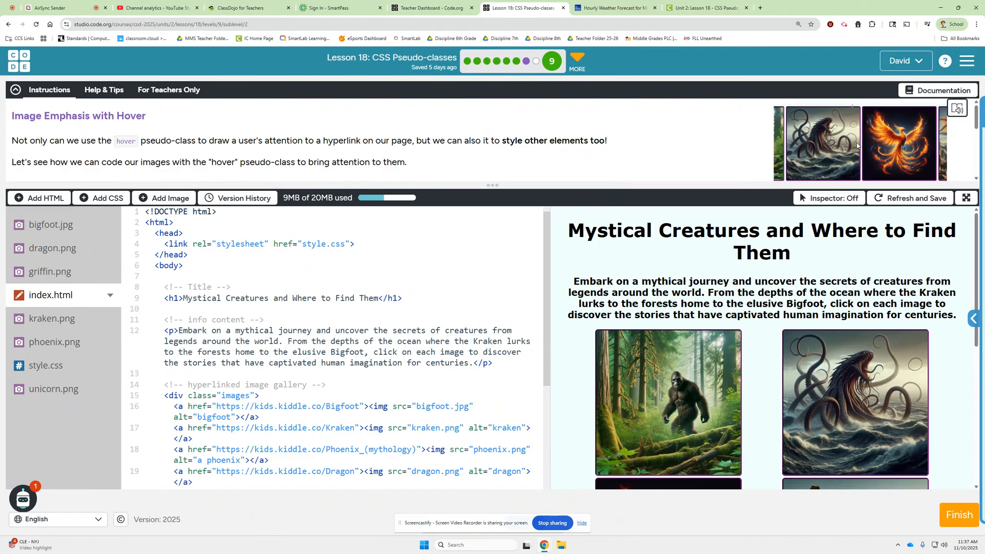
- Scroll to the Do This steps and open the gallery's style.css
{"action": "scroll", "scroll_direction": "down", "scroll_amount": 3}
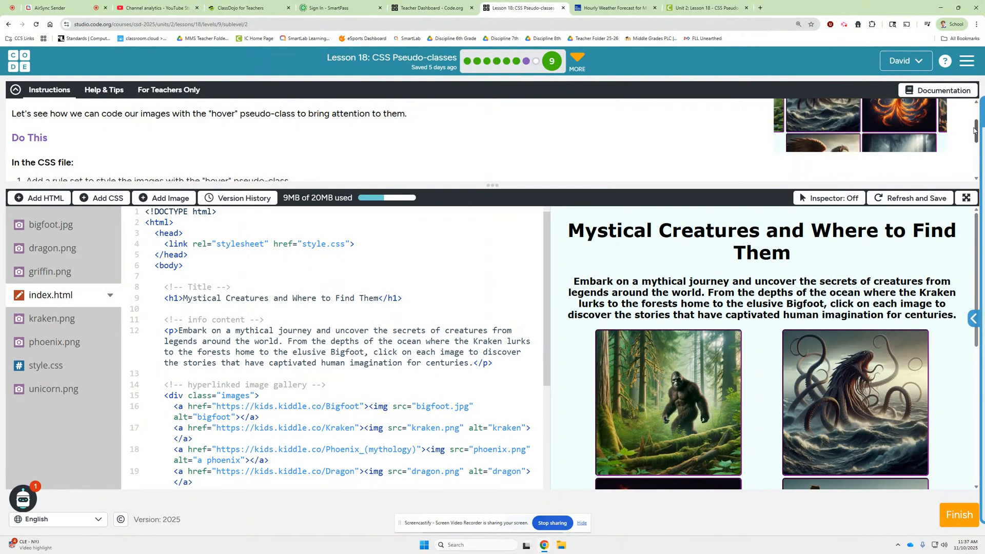
{"action": "scroll", "scroll_direction": "down", "scroll_amount": 3}
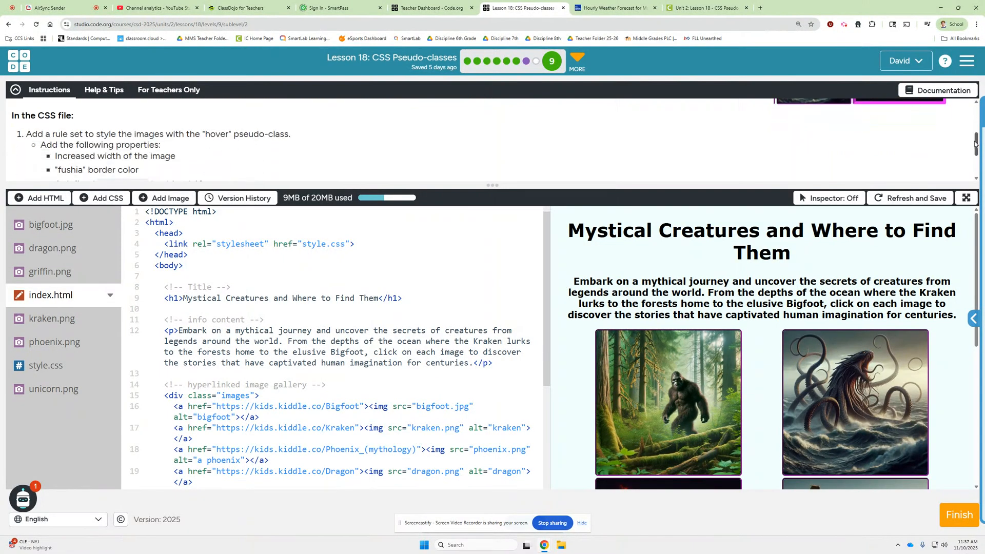
{"action": "scroll", "scroll_direction": "down", "scroll_amount": 3}
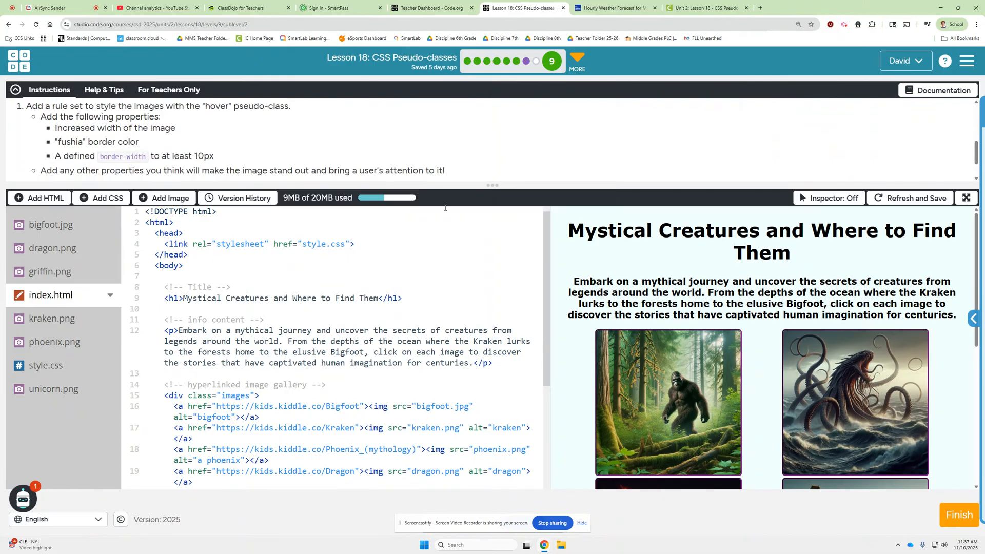
{"action": "left_click", "coordinate": [45, 365]}
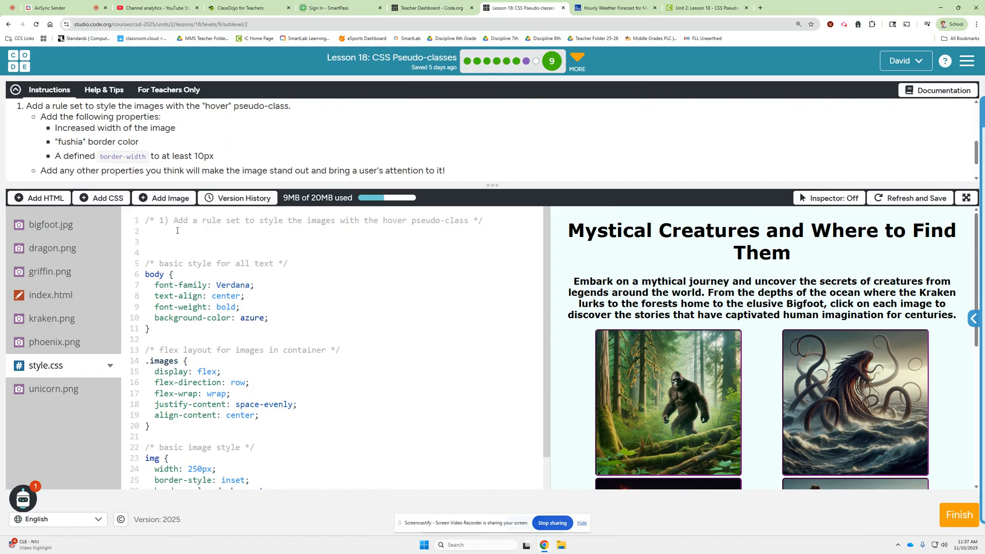
- Create an img:hover rule under the first comment setting width: 300px
{"action": "type", "text": "img:"}
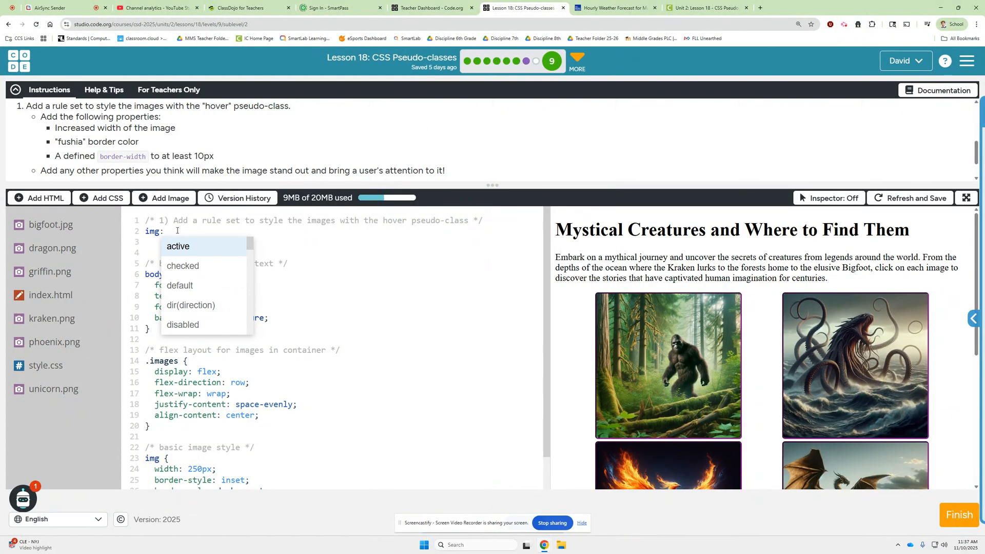
{"action": "type", "text": "hover"}
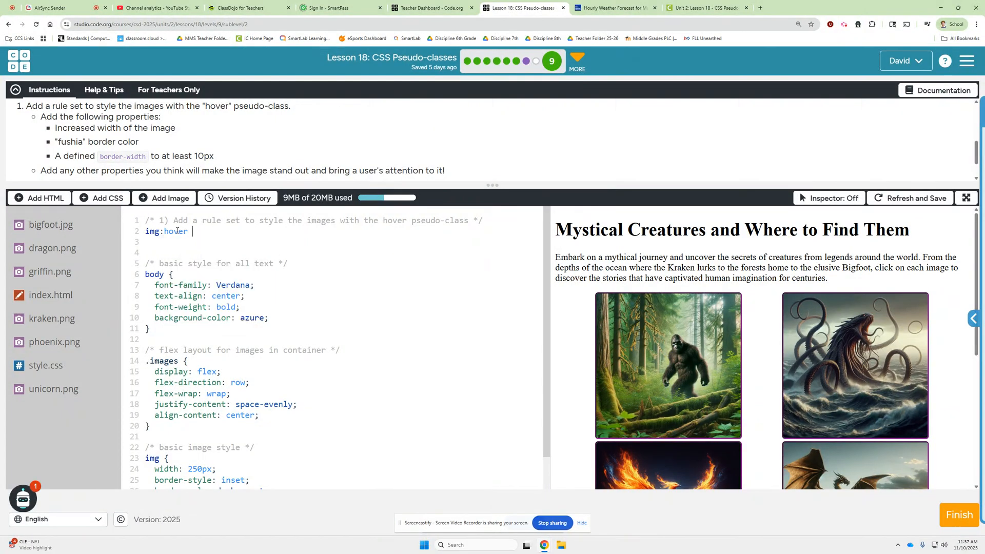
{"action": "type", "text": "{}"}
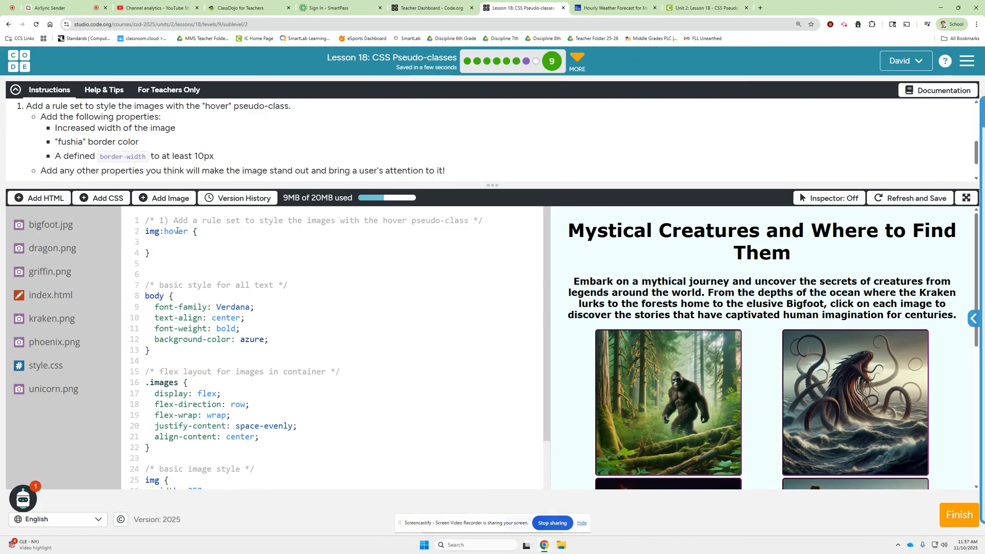
{"action": "mouse_move", "coordinate": [234, 141]}
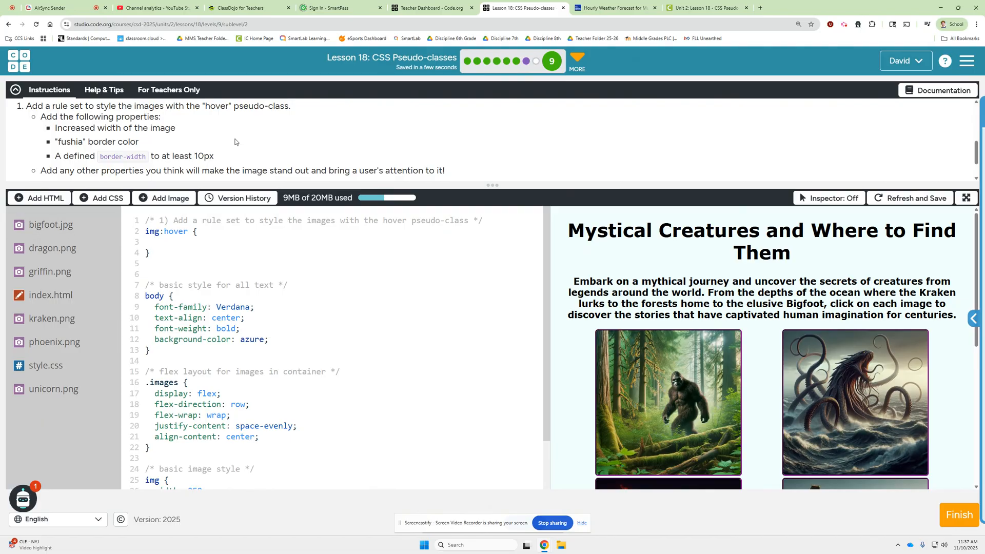
{"action": "type", "text": "width"}
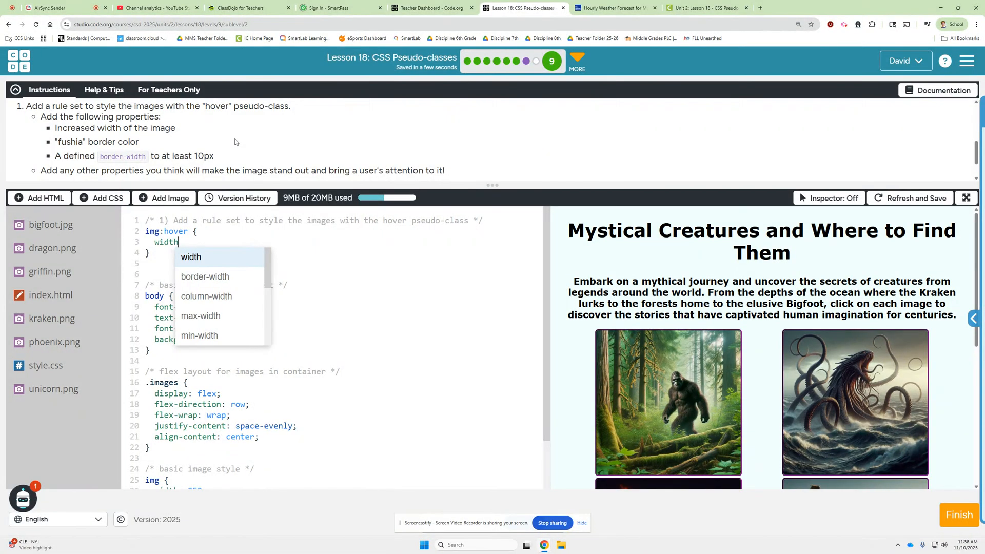
{"action": "scroll", "scroll_direction": "down", "scroll_amount": 3}
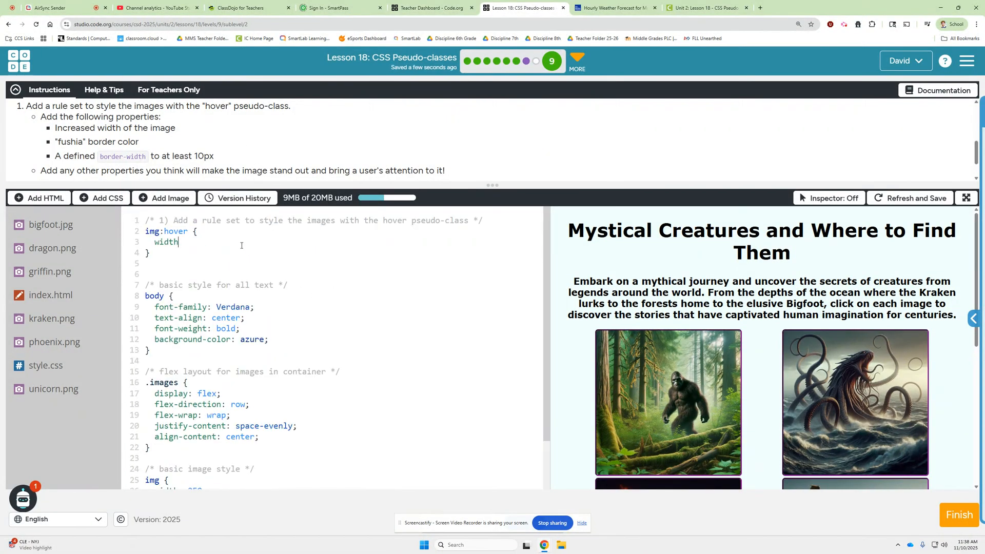
{"action": "type", "text": ":"}
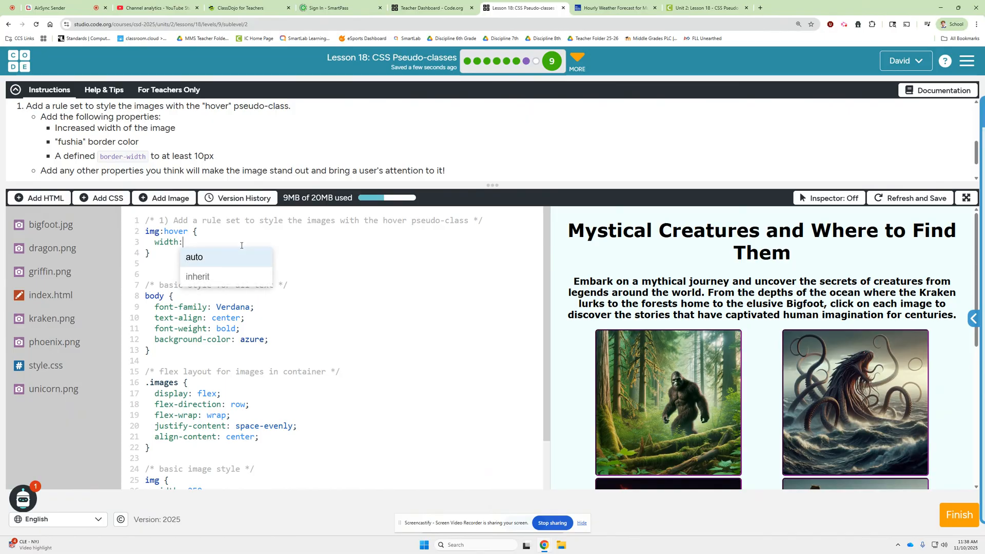
{"action": "type", "text": "300px"}
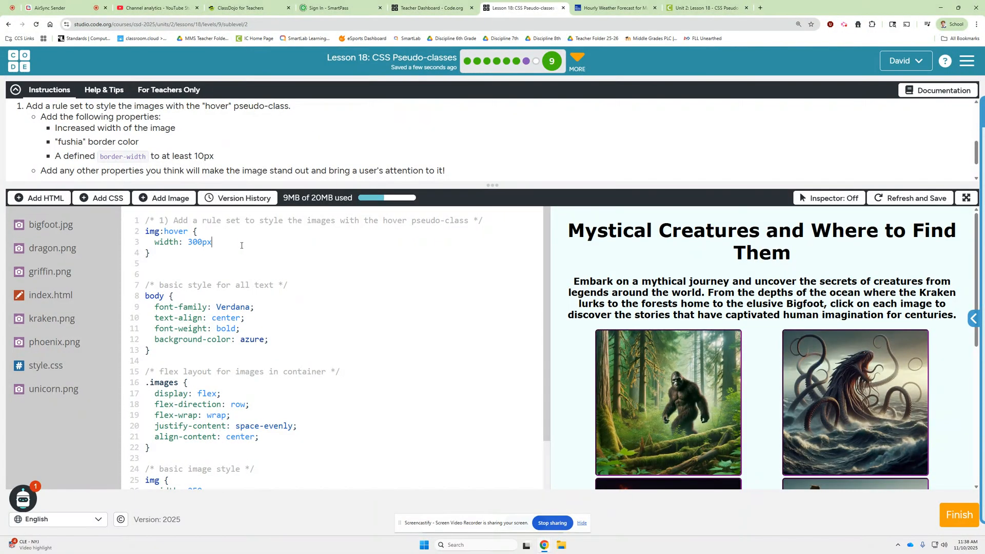
{"action": "type", "text": ";"}
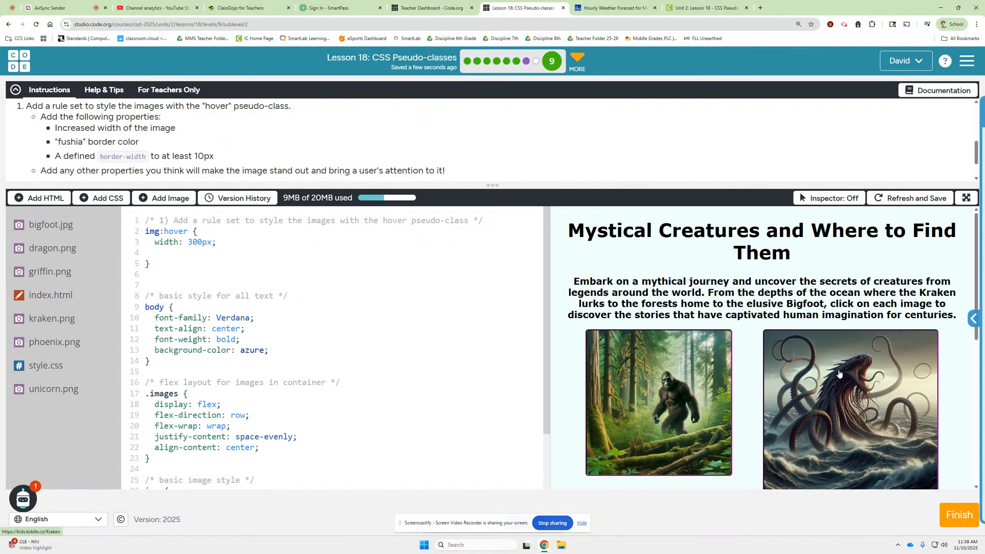
- Add border-color: fushia to the img:hover rule
{"action": "scroll", "scroll_direction": "down", "scroll_amount": 3}
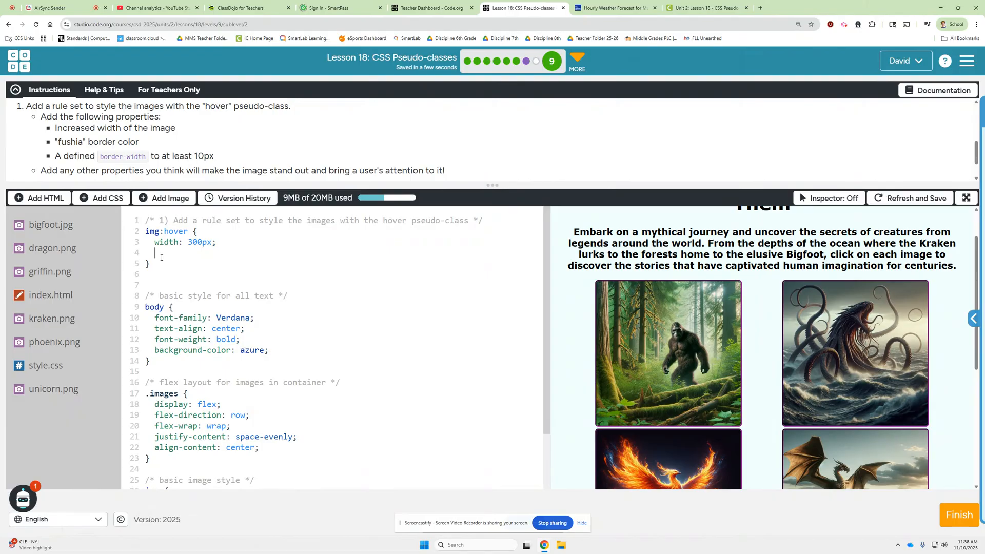
{"action": "type", "text": "border-color:"}
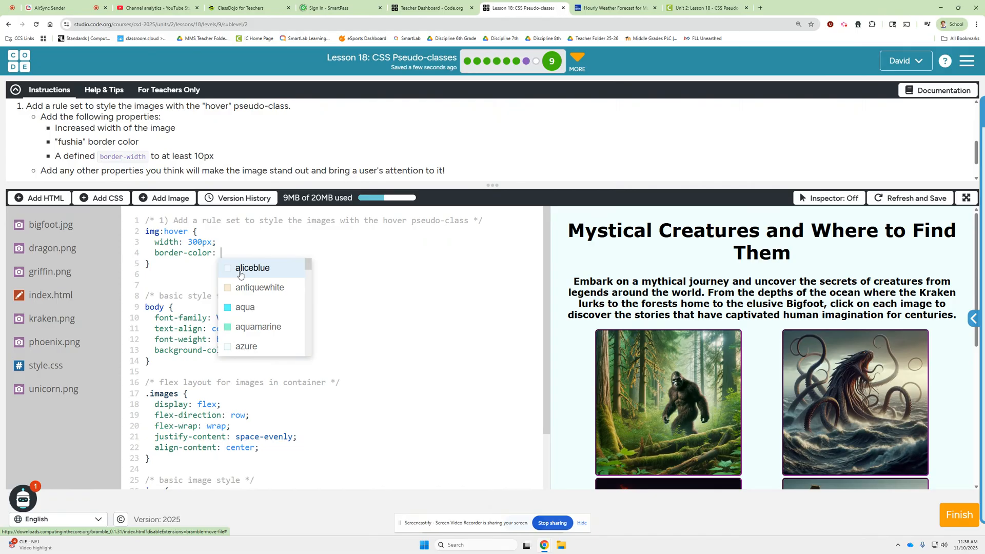
{"action": "type", "text": "fus"}
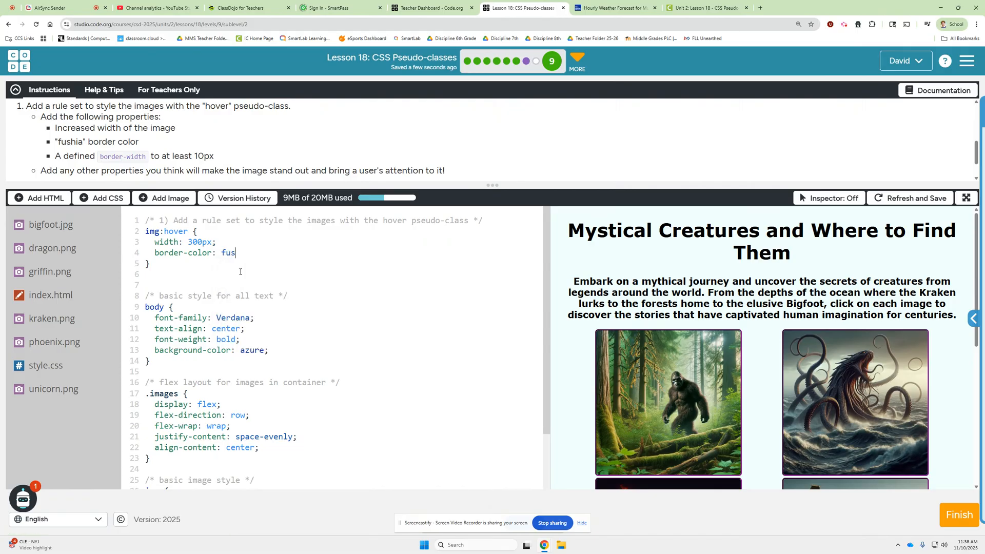
{"action": "type", "text": "hia"}
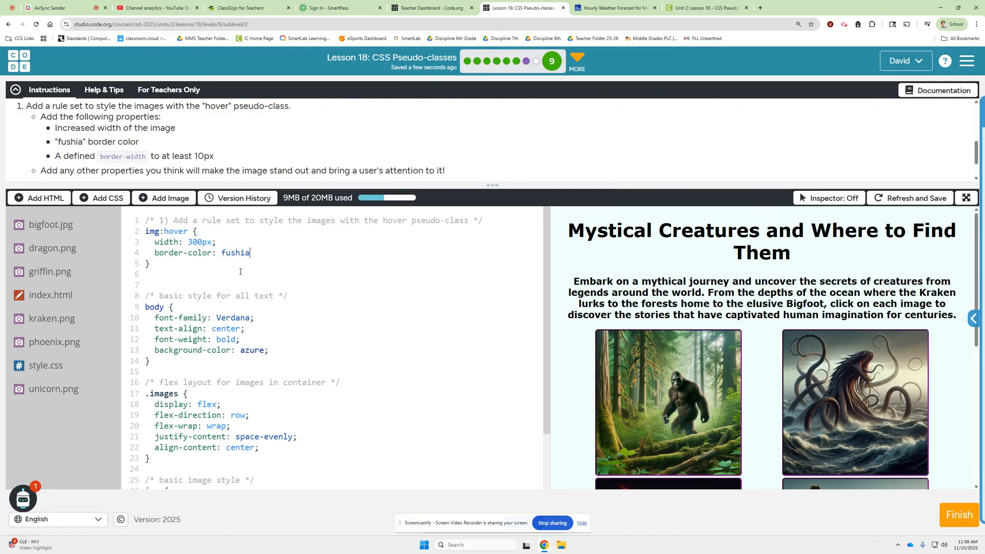
{"action": "type", "text": ";"}
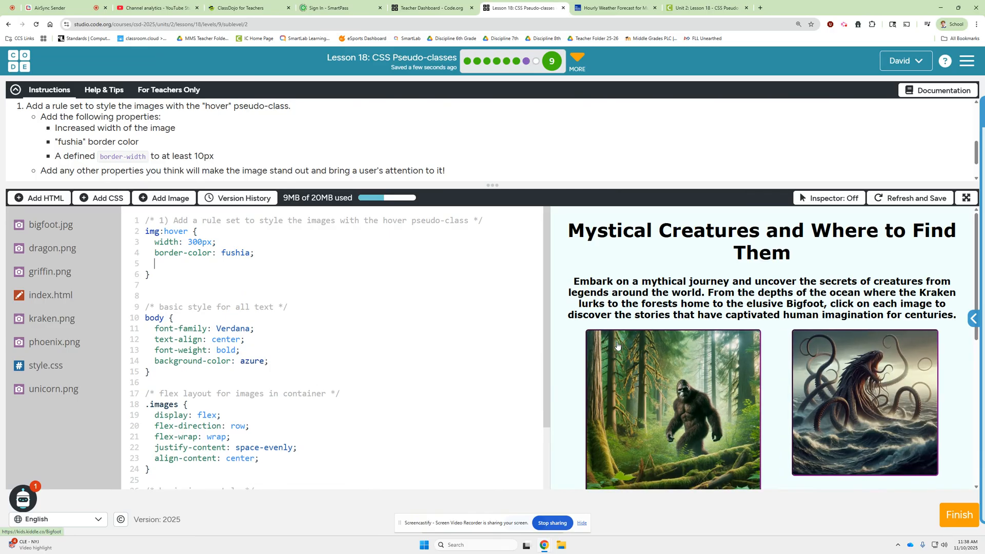
{"action": "mouse_move", "coordinate": [724, 354]}
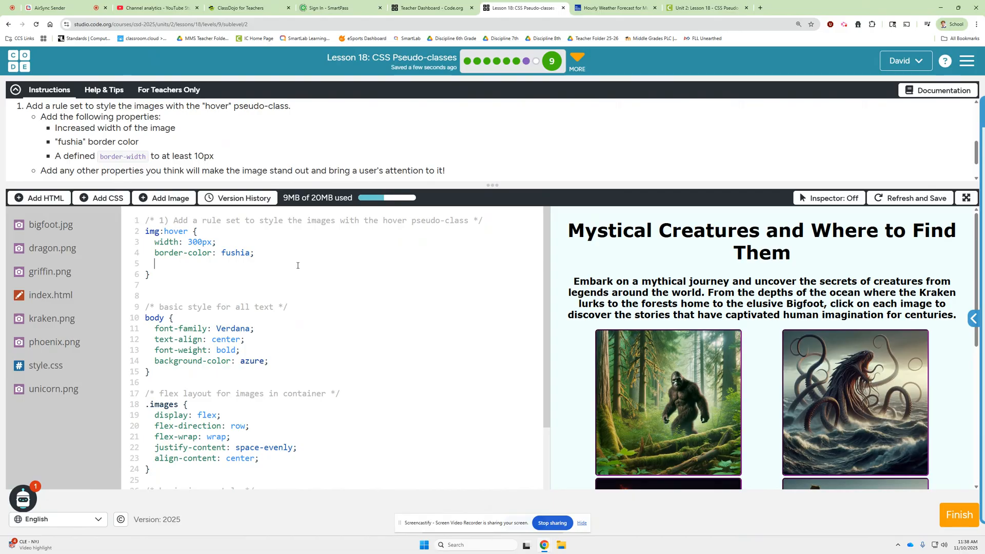
- Add border-width: 10px to the img:hover rule
{"action": "type", "text": "border-wid"}
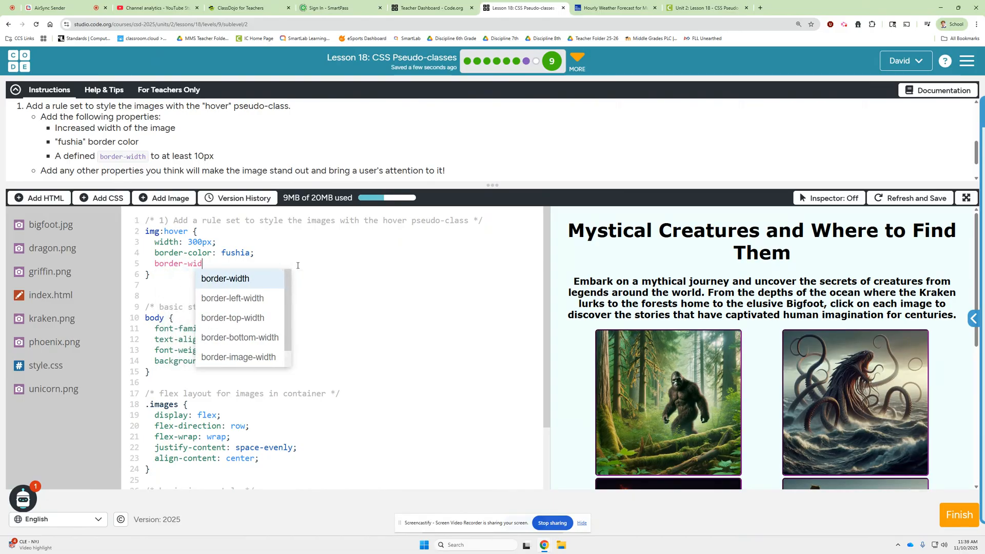
{"action": "left_click", "coordinate": [224, 278]}
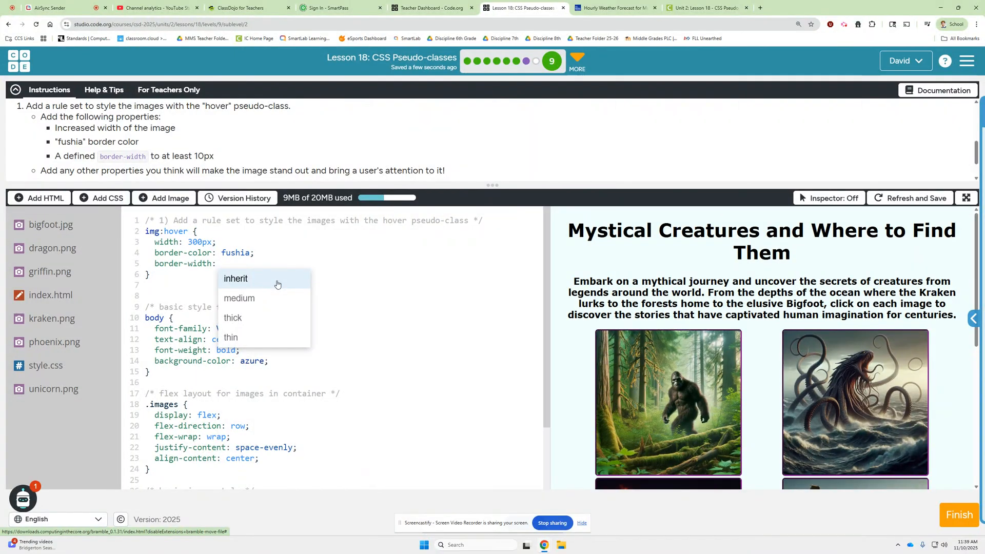
{"action": "mouse_move", "coordinate": [328, 258]}
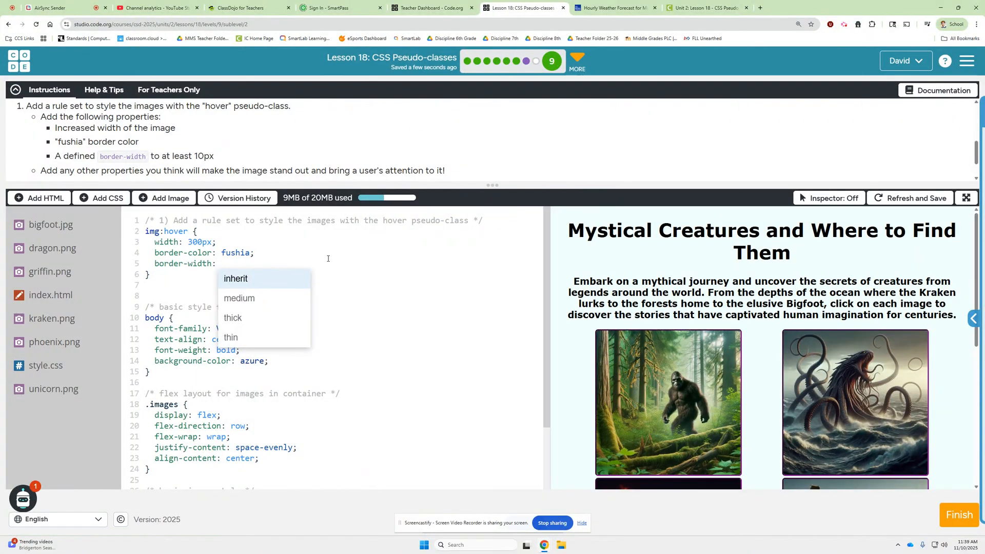
{"action": "type", "text": "10px;"}
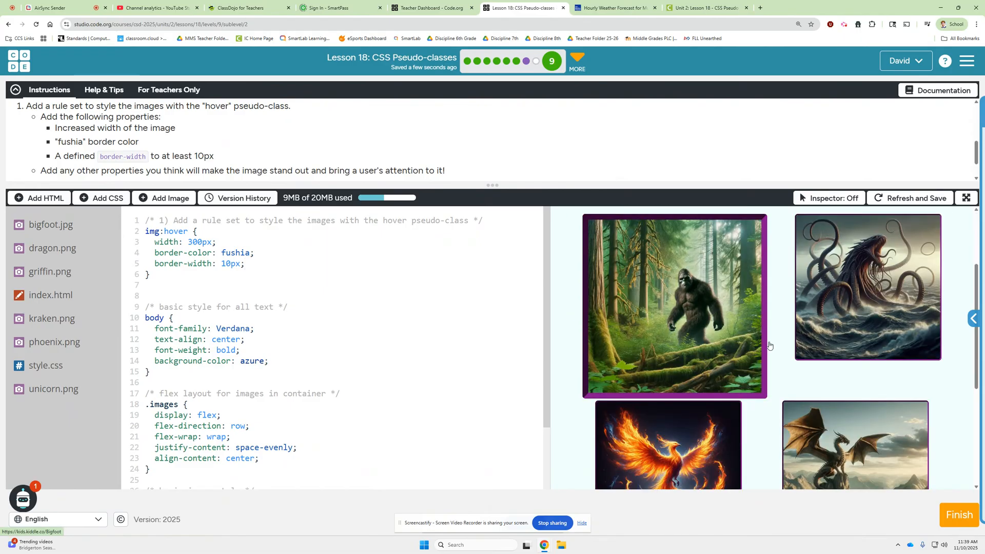
- Test the hover effect in the preview and return to the challenges list
{"action": "scroll", "scroll_direction": "down", "scroll_amount": 3}
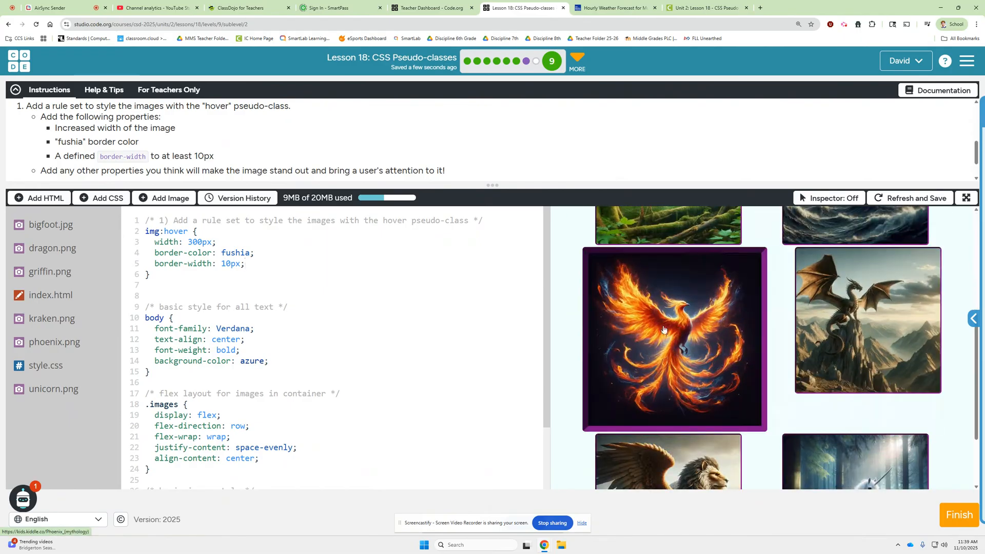
{"action": "scroll", "scroll_direction": "down", "scroll_amount": 3}
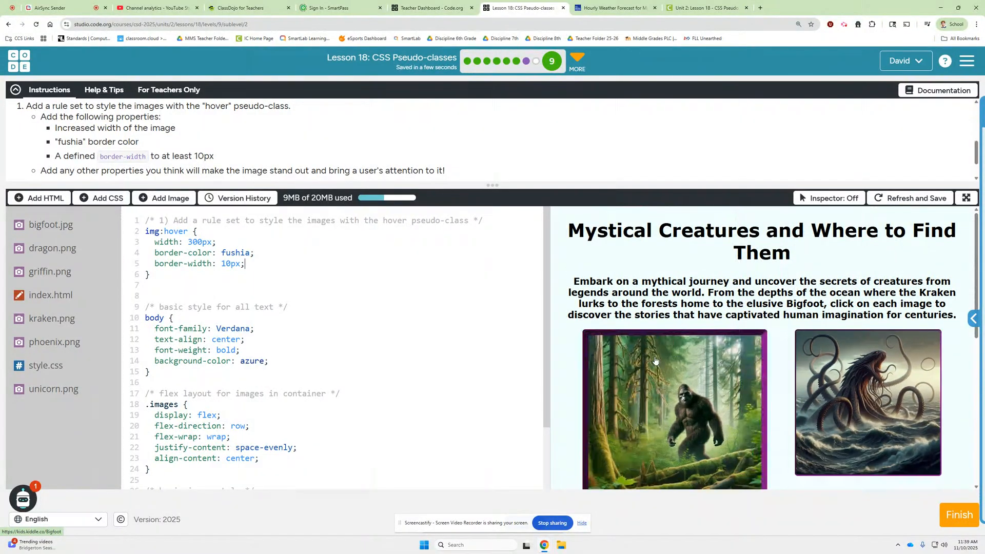
{"action": "scroll", "scroll_direction": "down", "scroll_amount": 3}
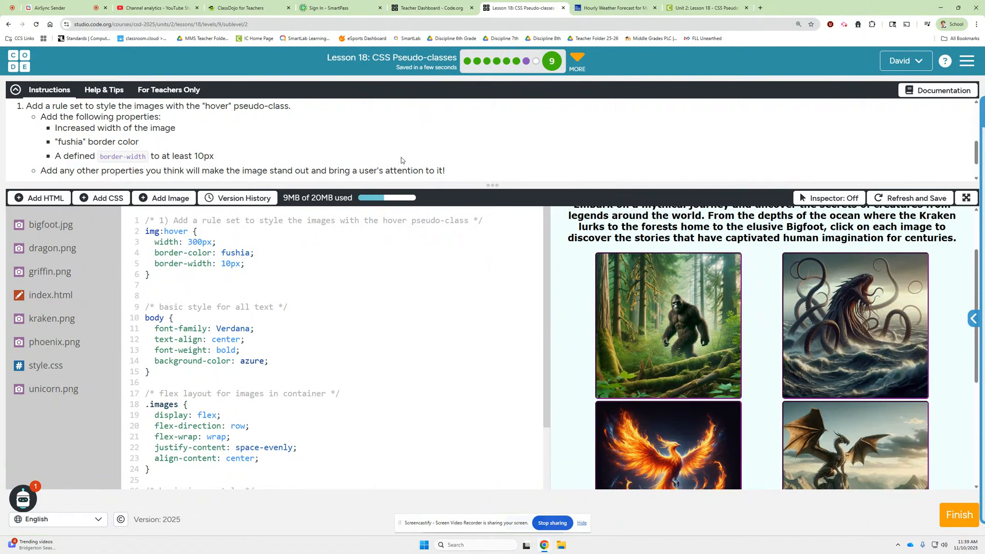
{"action": "scroll", "scroll_direction": "down", "scroll_amount": 3}
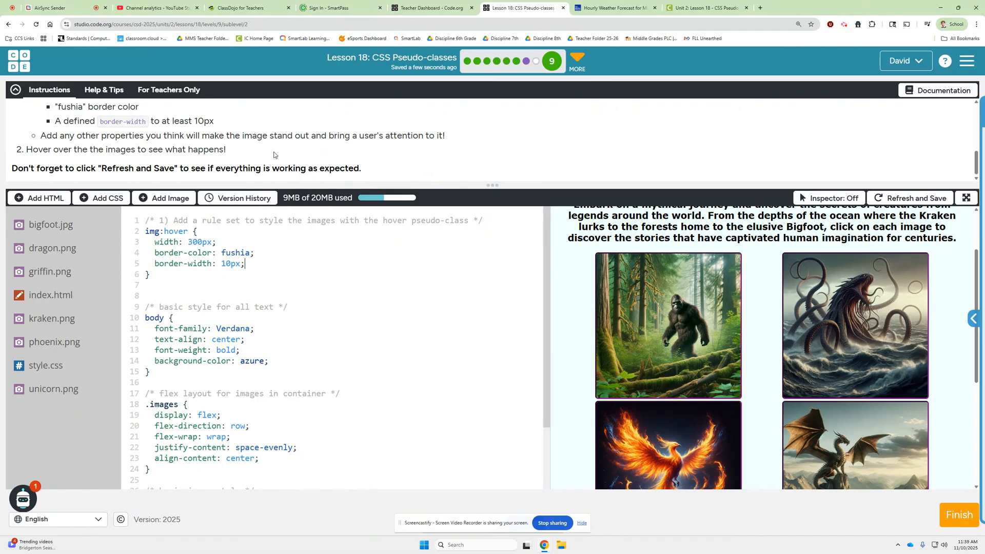
{"action": "mouse_move", "coordinate": [823, 327]}
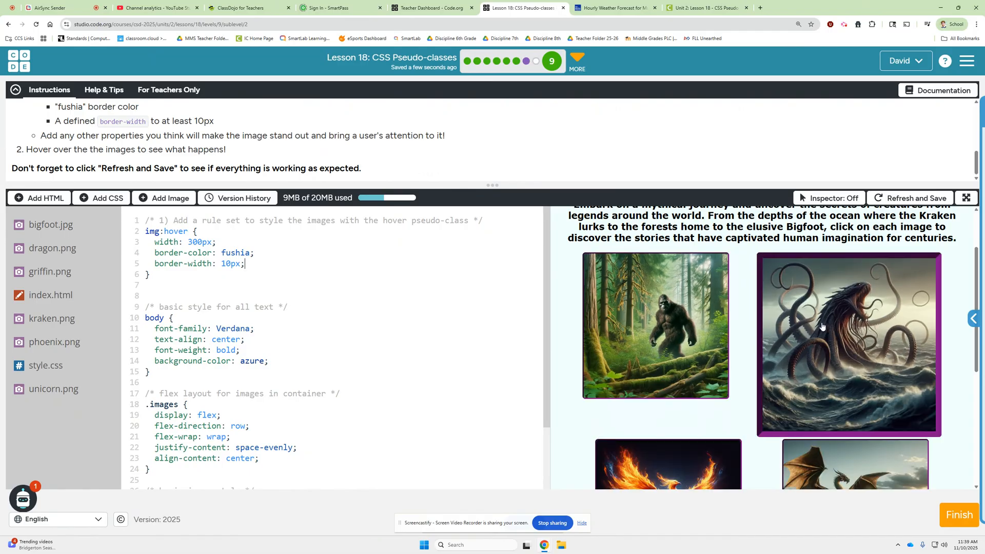
{"action": "scroll", "scroll_direction": "down", "scroll_amount": 3}
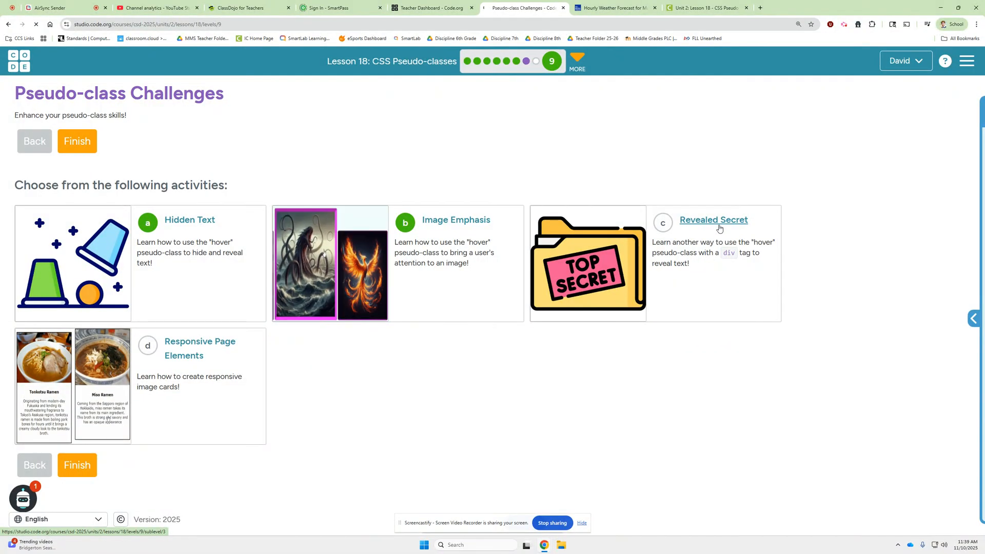
- Open the Revealed Secret Caesar Cipher challenge and read its Do This steps
{"action": "left_click", "coordinate": [713, 220]}
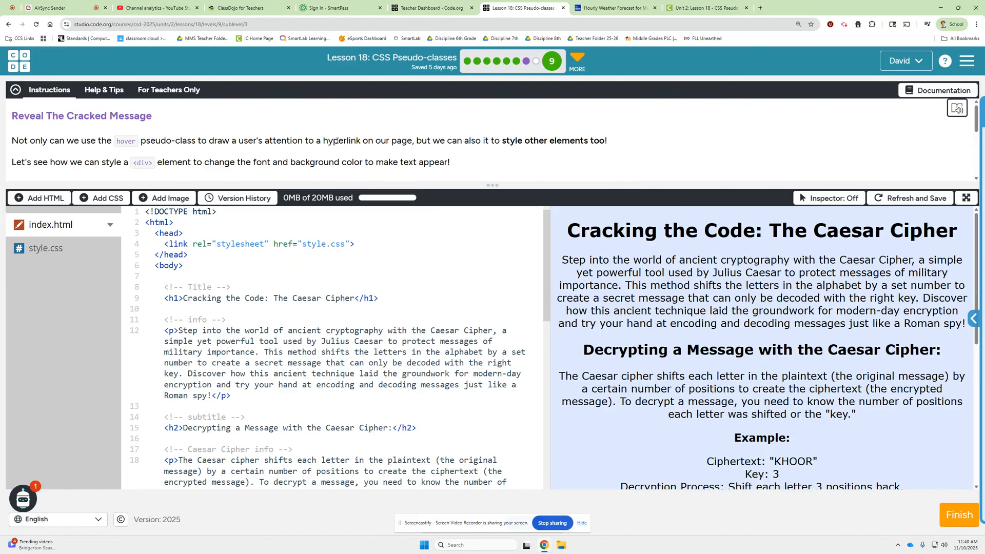
{"action": "mouse_move", "coordinate": [400, 156]}
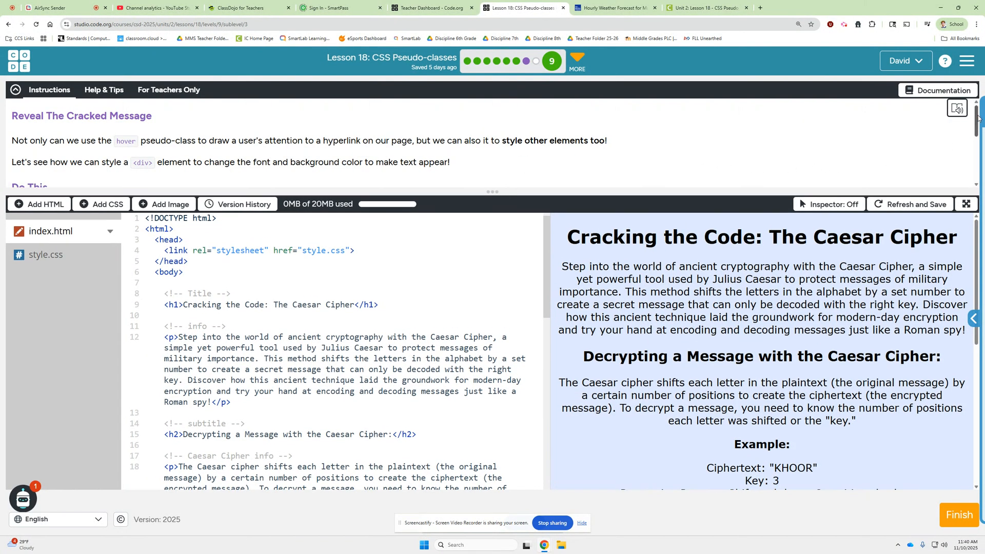
{"action": "scroll", "scroll_direction": "down", "scroll_amount": 3}
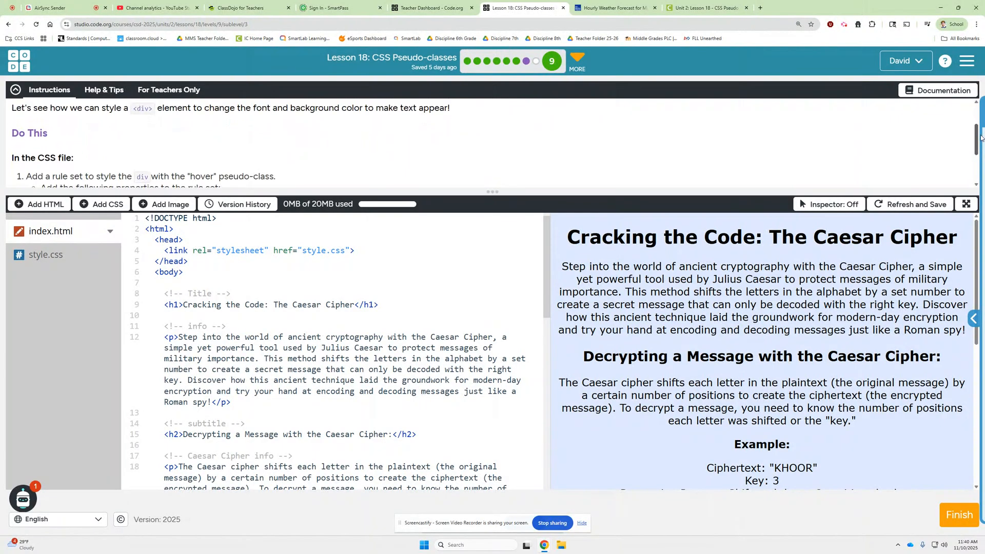
{"action": "scroll", "scroll_direction": "down", "scroll_amount": 3}
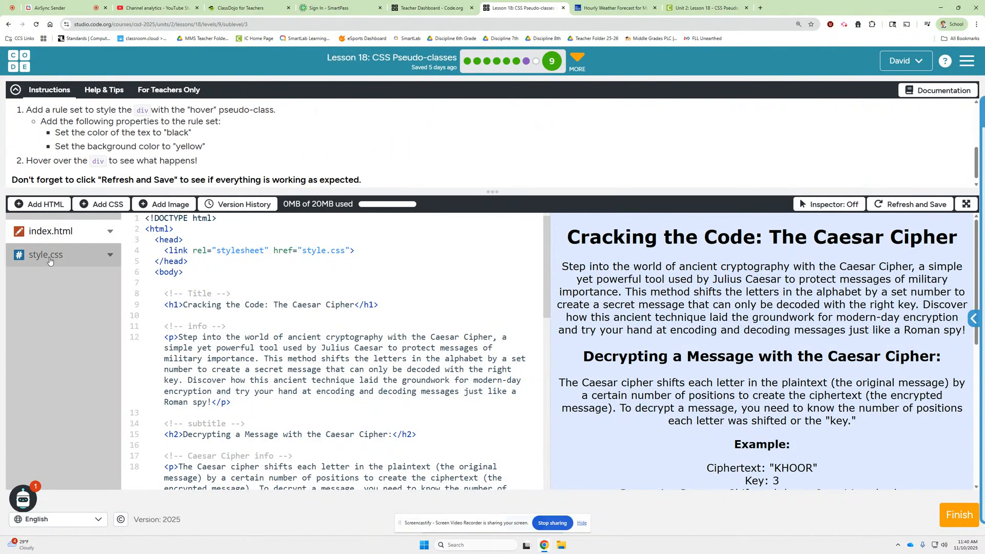
- Open style.css and start a div:hover rule
{"action": "left_click", "coordinate": [46, 254]}
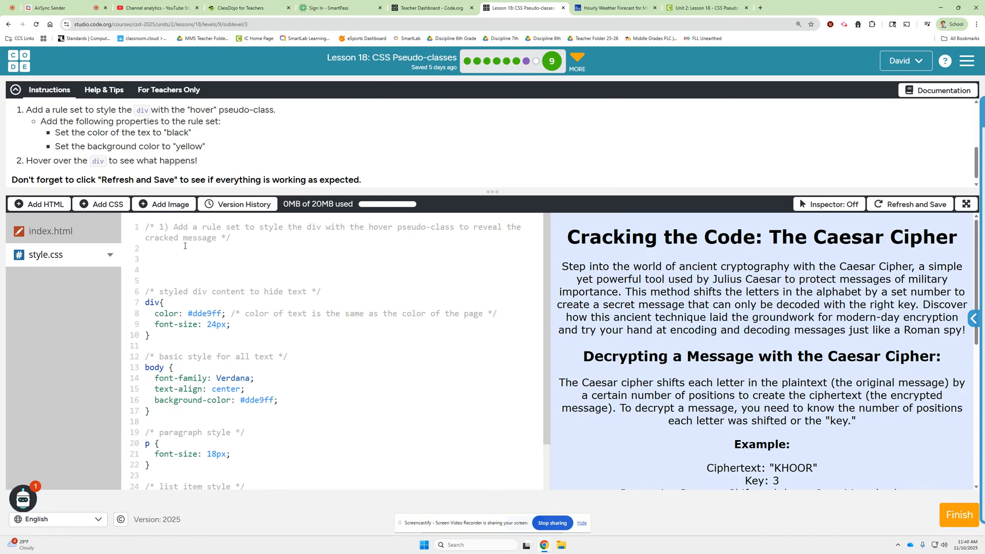
{"action": "type", "text": "div"}
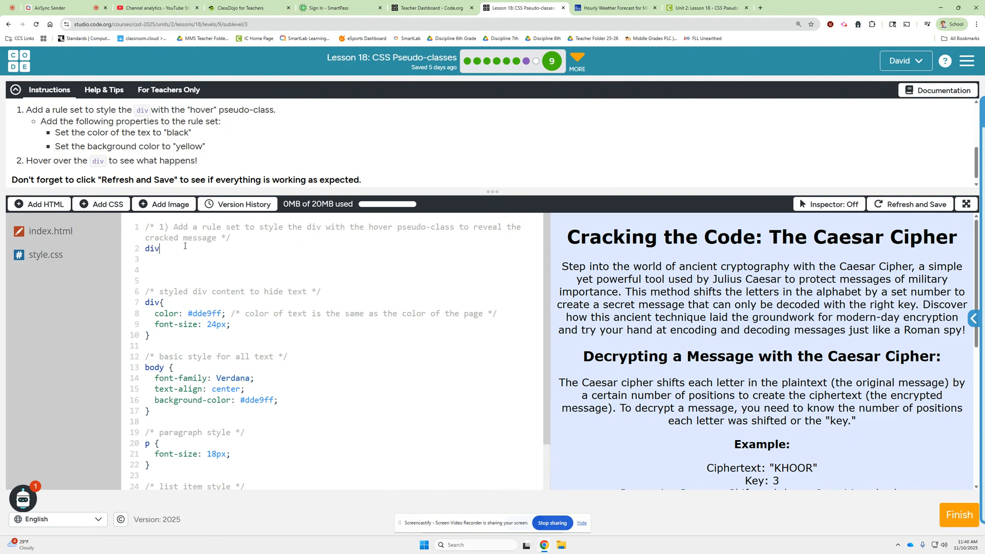
{"action": "type", "text": ":h"}
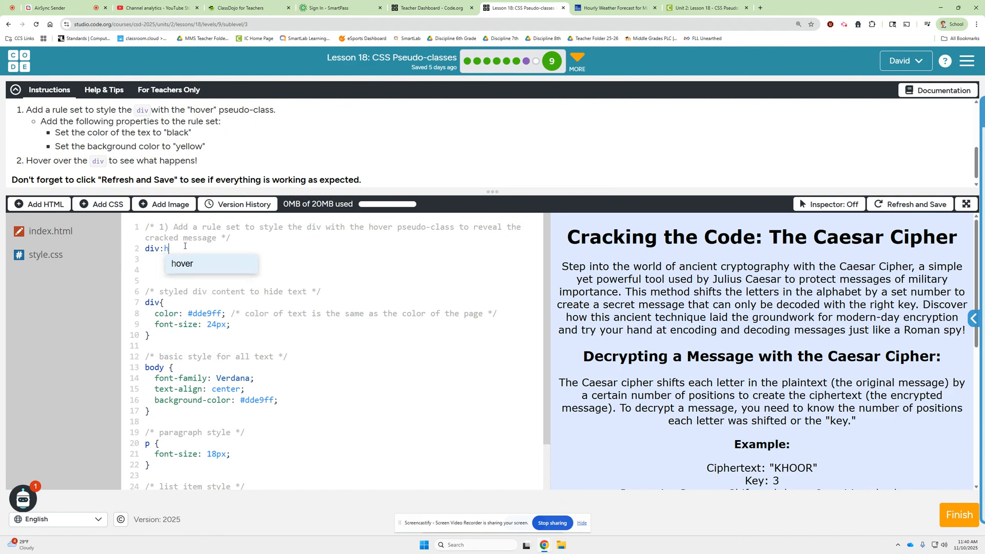
{"action": "type", "text": "over"}
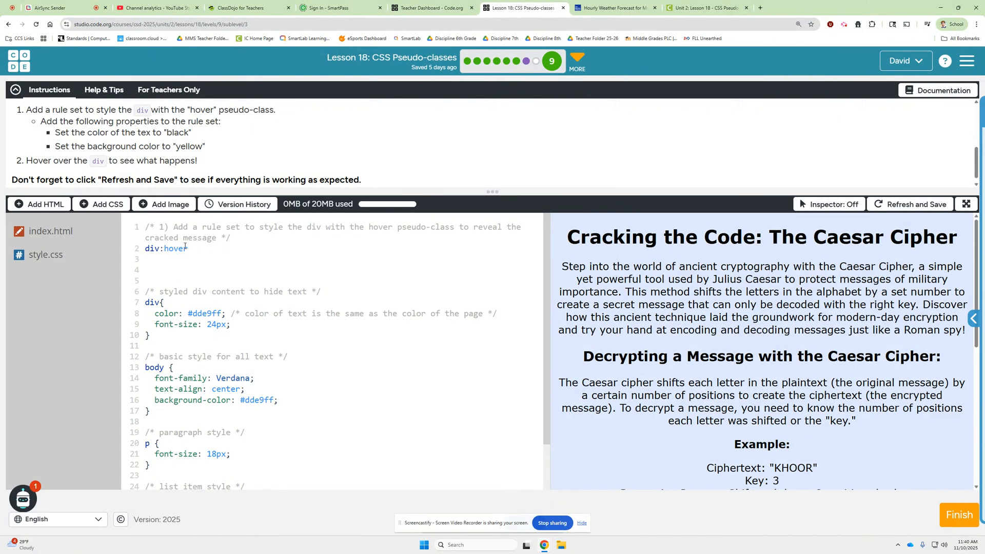
{"action": "type", "text": "{"}
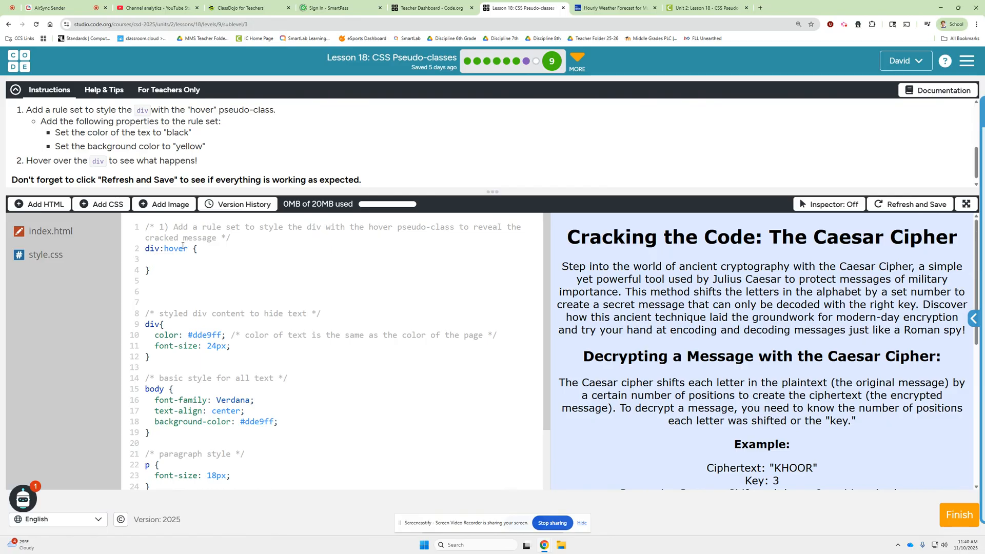
{"action": "mouse_move", "coordinate": [198, 148]}
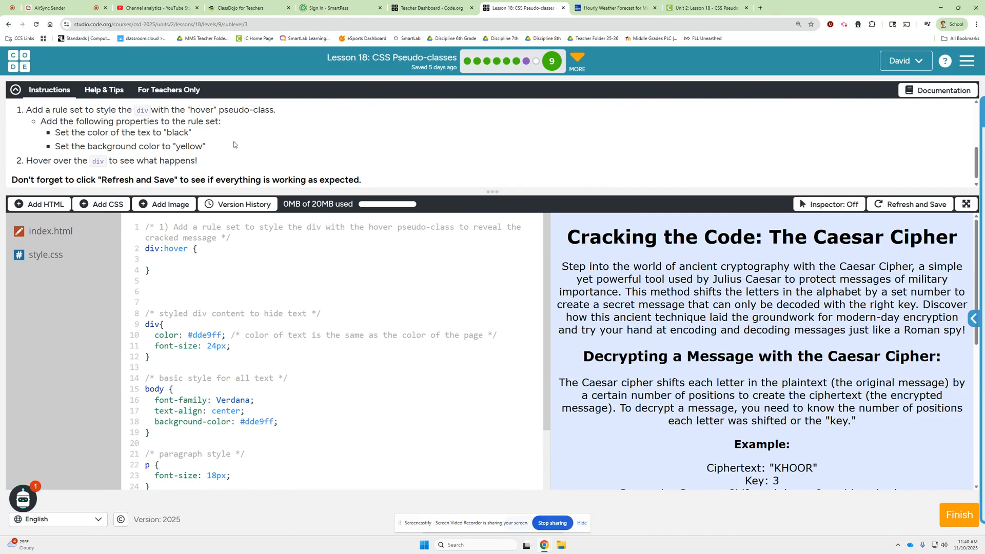
- Set the div:hover text colour to black and background-color to yellow
{"action": "type", "text": "color"}
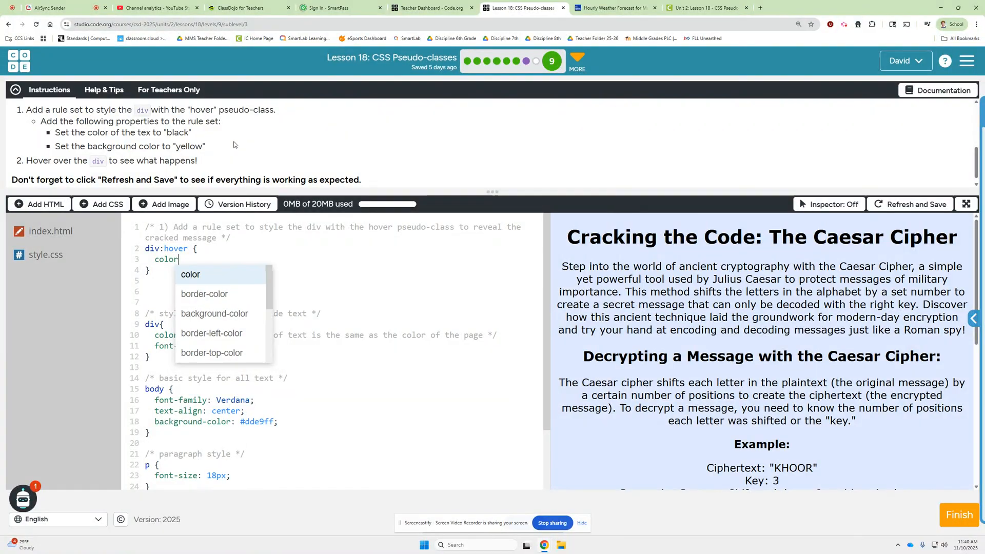
{"action": "type", "text": "b"}
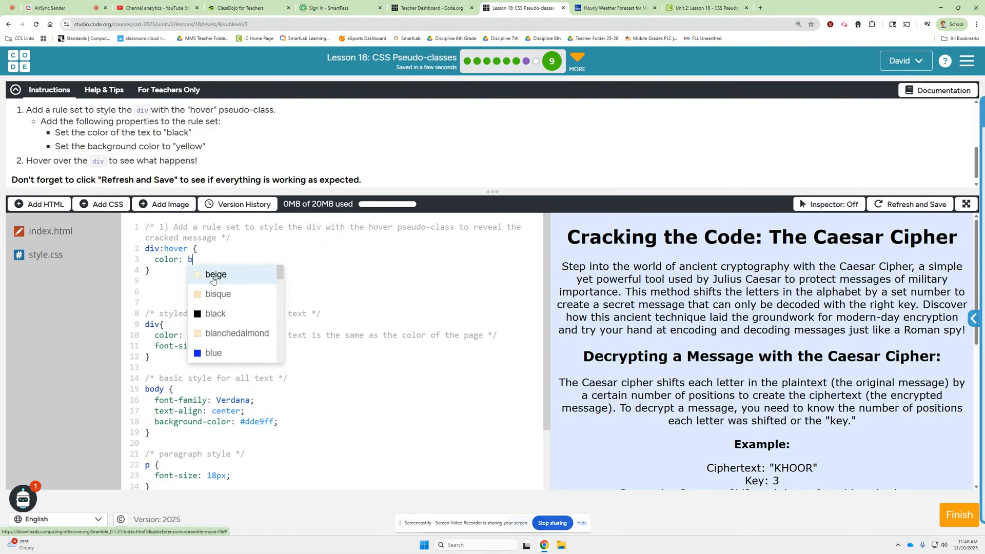
{"action": "type", "text": "l"}
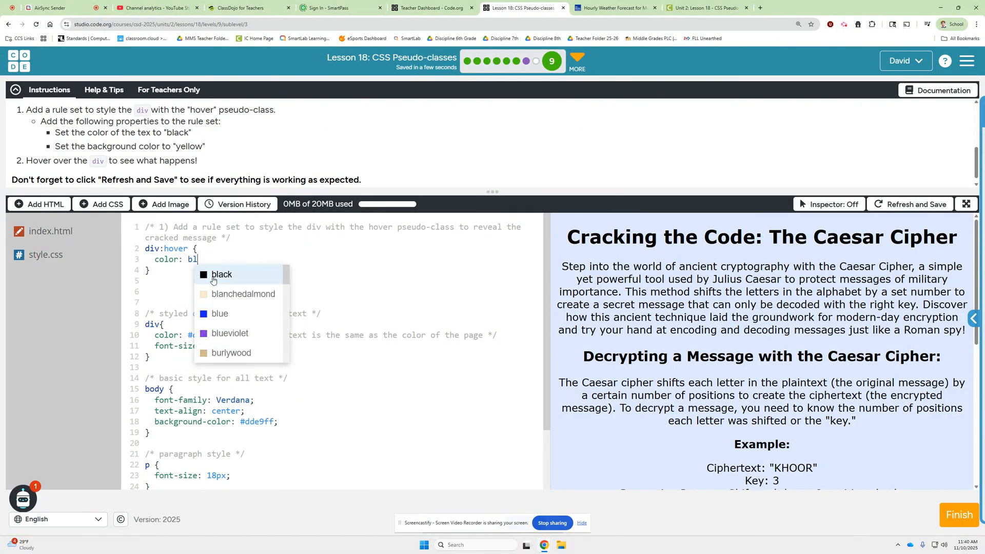
{"action": "left_click", "coordinate": [221, 275]}
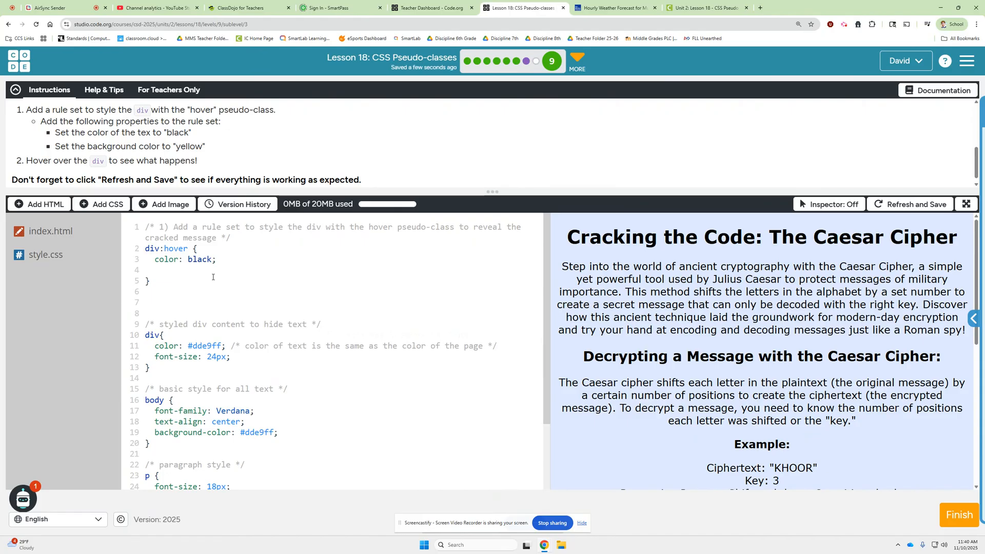
{"action": "type", "text": "background-color:"}
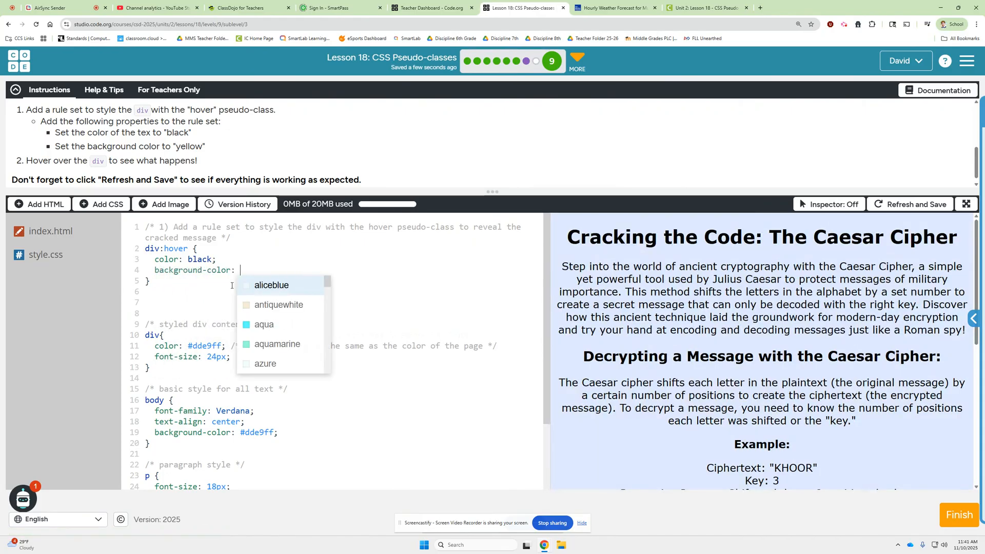
{"action": "type", "text": "yellow"}
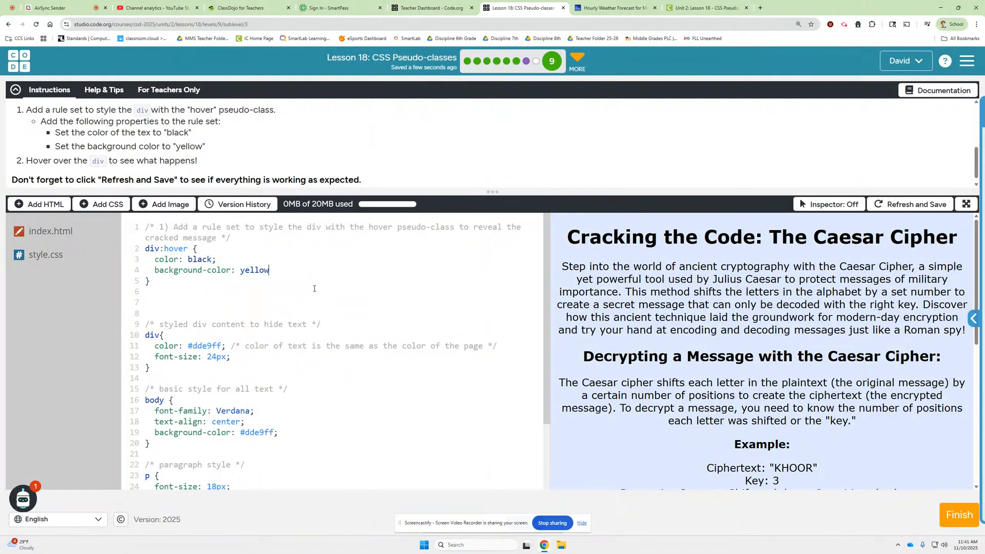
{"action": "type", "text": ";"}
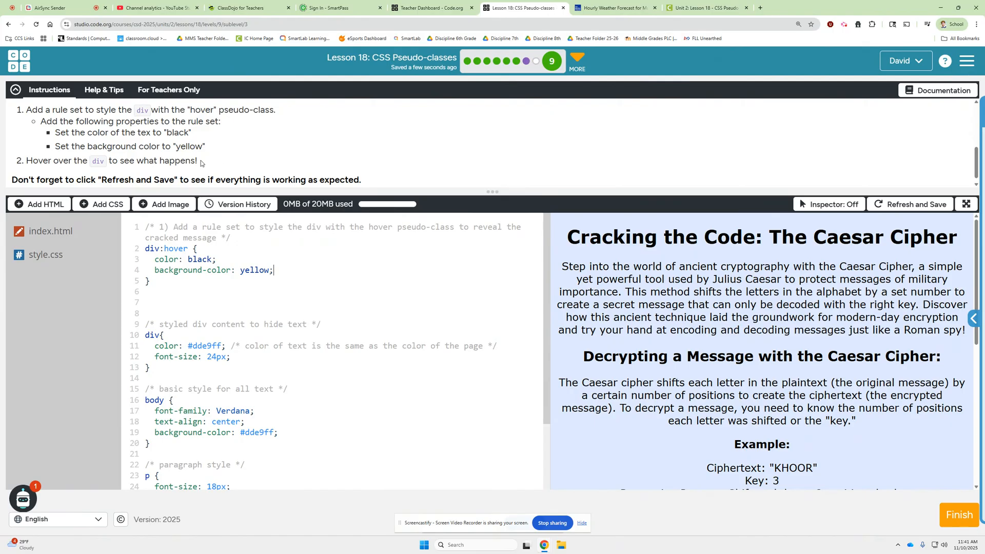
{"action": "scroll", "scroll_direction": "down", "scroll_amount": 3}
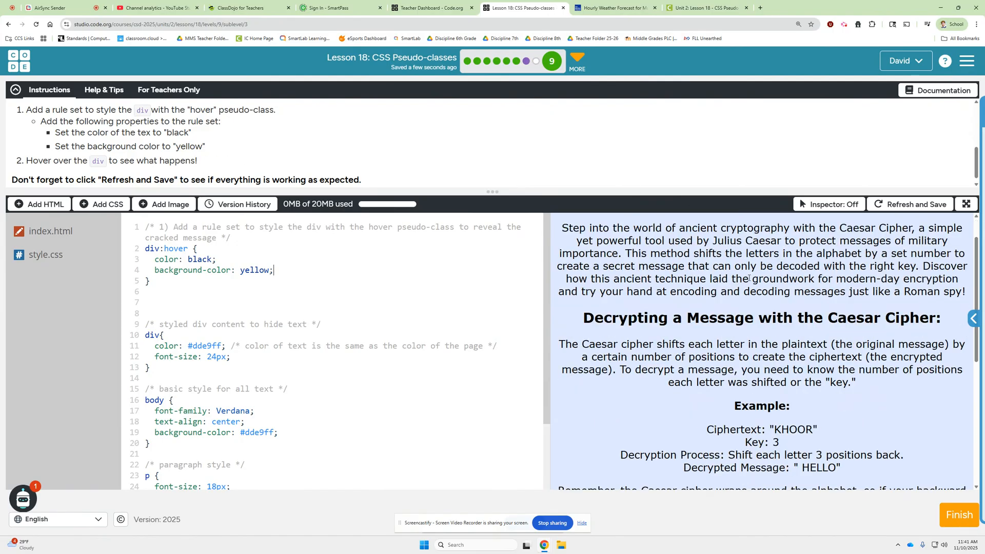
{"action": "scroll", "scroll_direction": "down", "scroll_amount": 3}
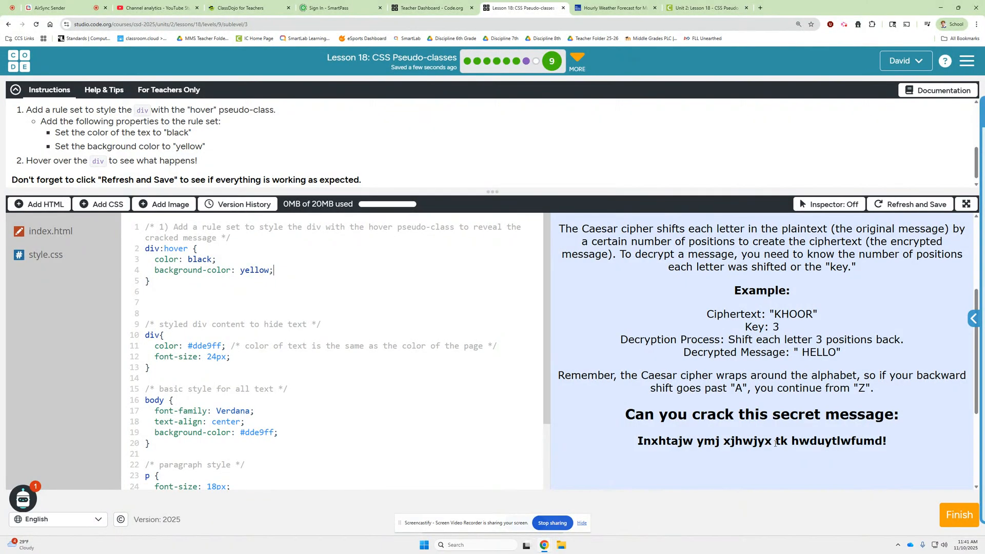
{"action": "scroll", "scroll_direction": "down", "scroll_amount": 3}
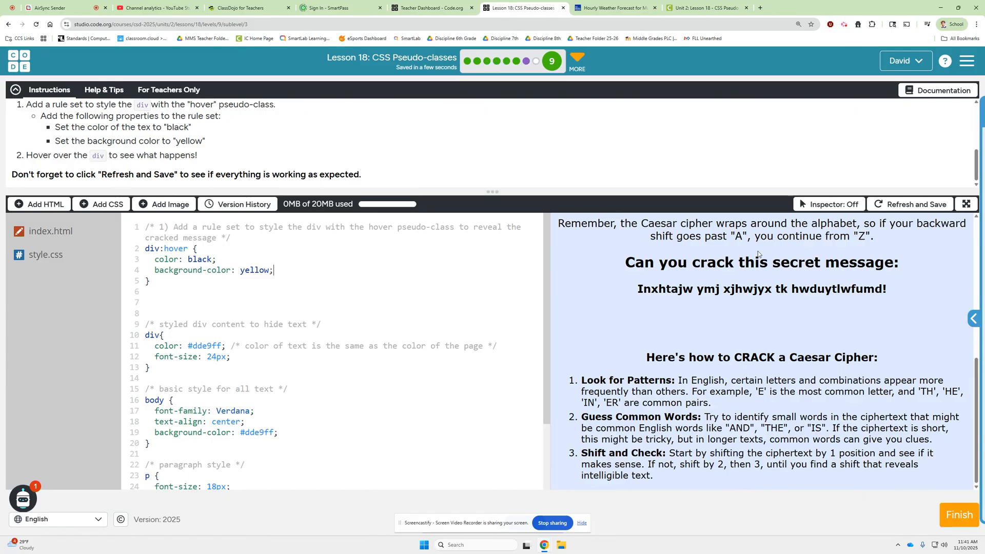
{"action": "mouse_move", "coordinate": [890, 484]}
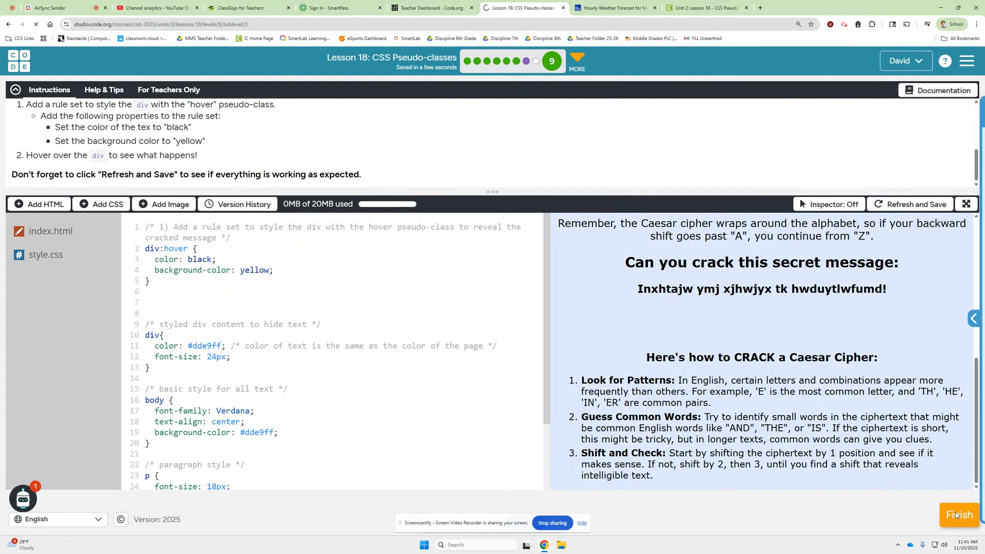
- Finish the hover challenge and open the Responsive Page Elements activity (d)
{"action": "left_click", "coordinate": [958, 514]}
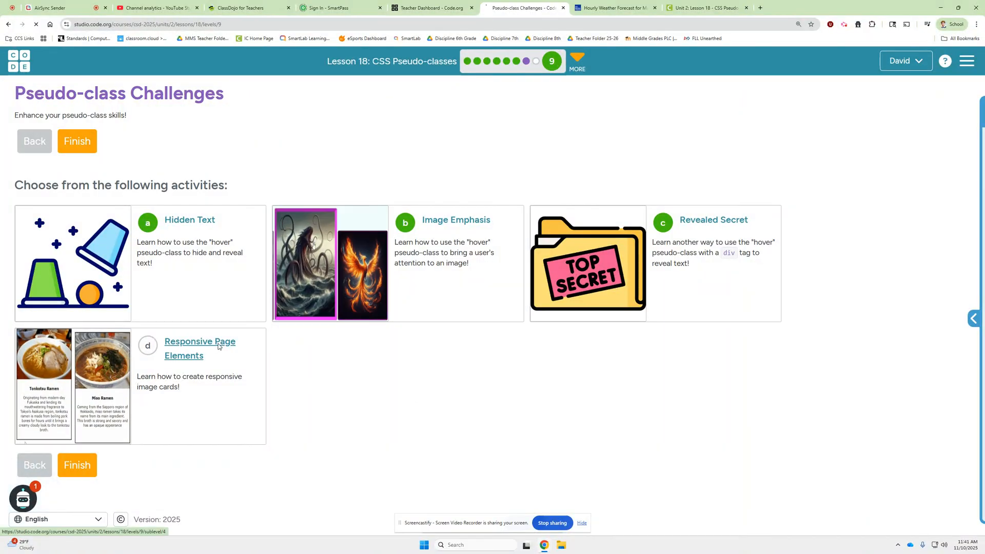
{"action": "left_click", "coordinate": [199, 348]}
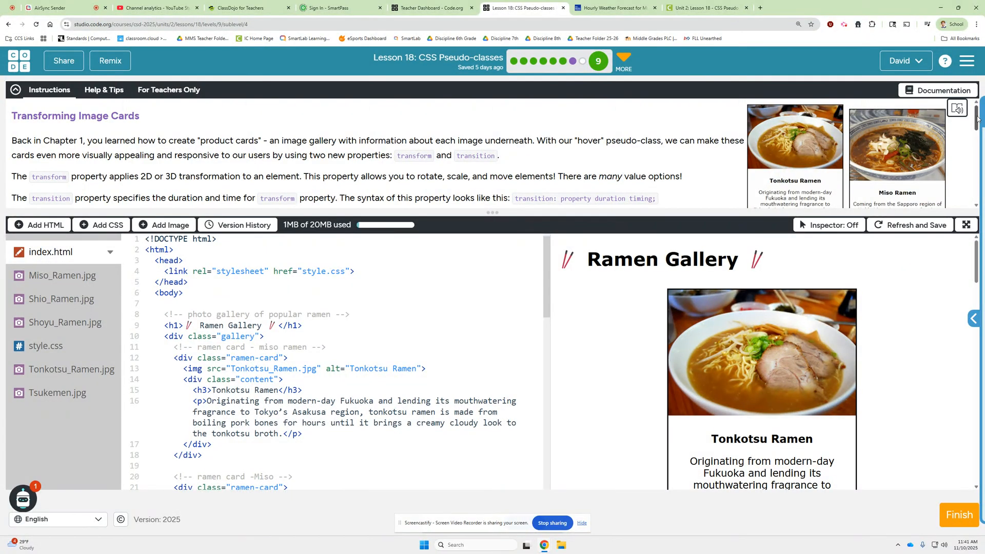
- Read the Transforming Image Cards instructions and open style.css at the ramen-card rule, line 28
{"action": "scroll", "scroll_direction": "down", "scroll_amount": 3}
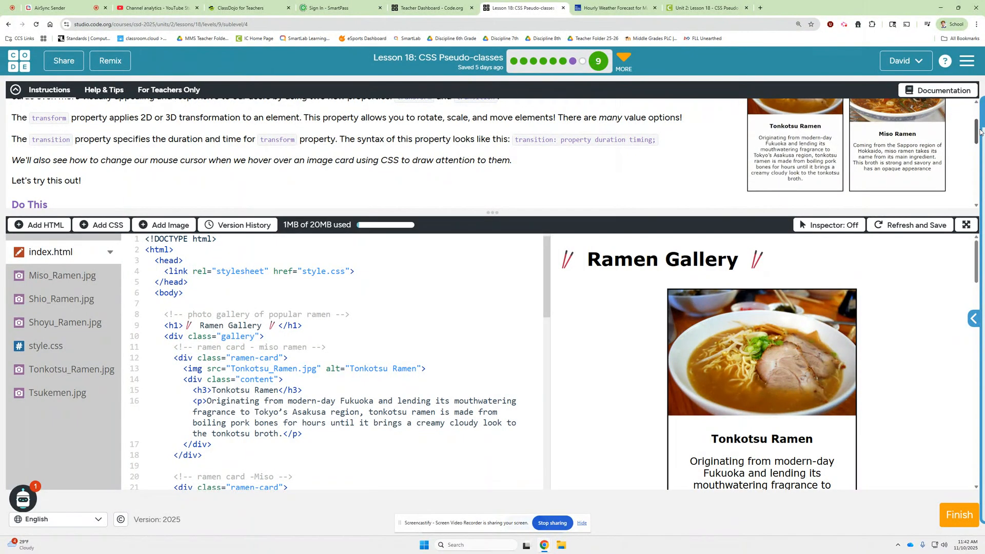
{"action": "scroll", "scroll_direction": "down", "scroll_amount": 3}
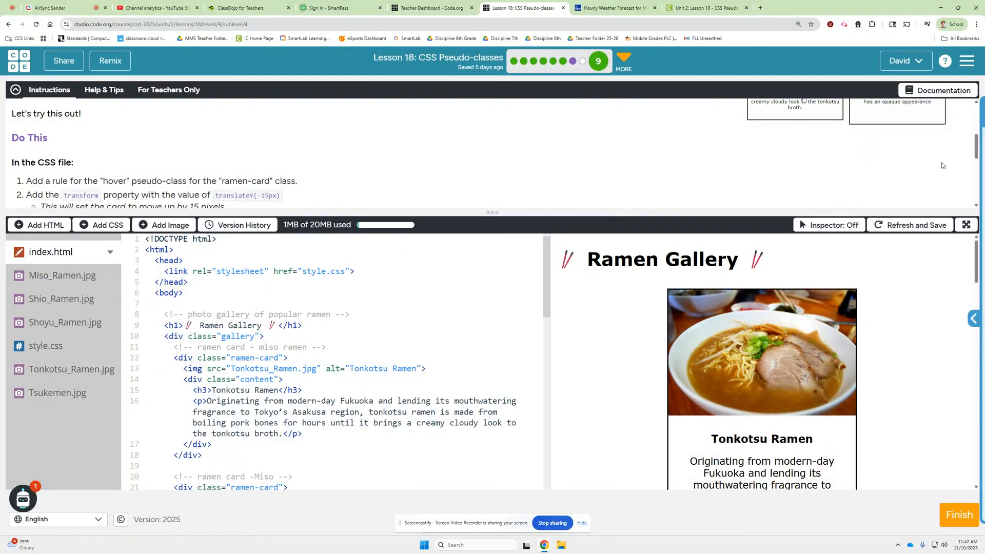
{"action": "scroll", "scroll_direction": "down", "scroll_amount": 3}
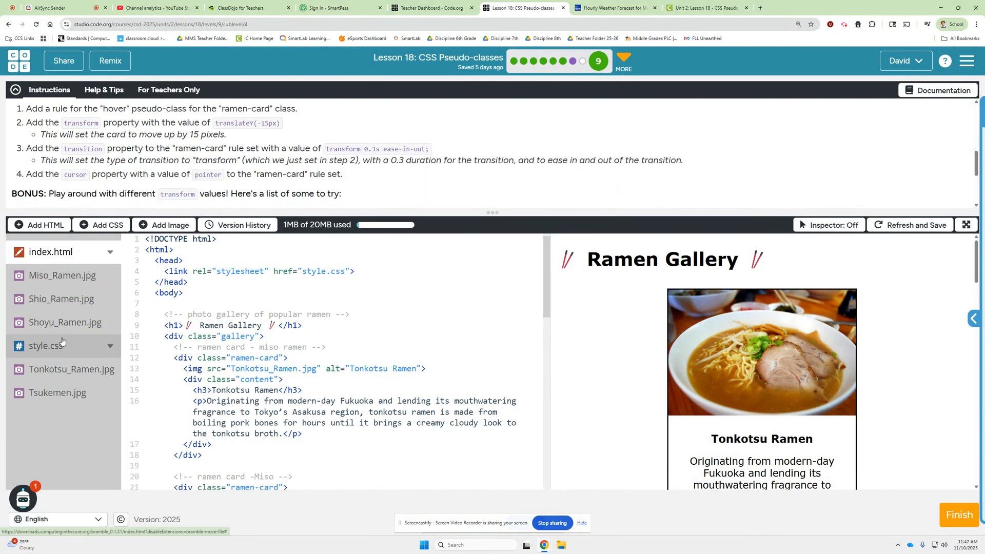
{"action": "left_click", "coordinate": [45, 345]}
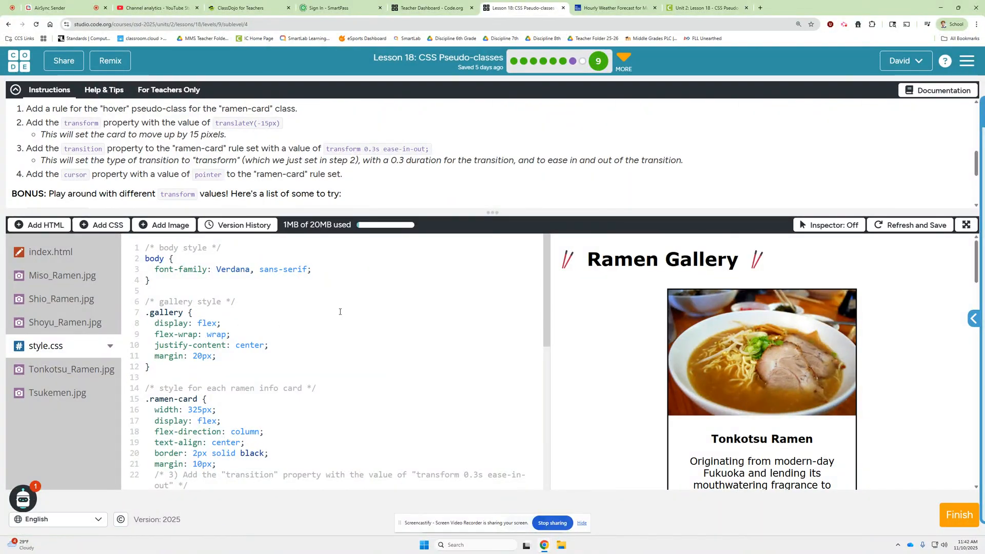
{"action": "scroll", "scroll_direction": "down", "scroll_amount": 3}
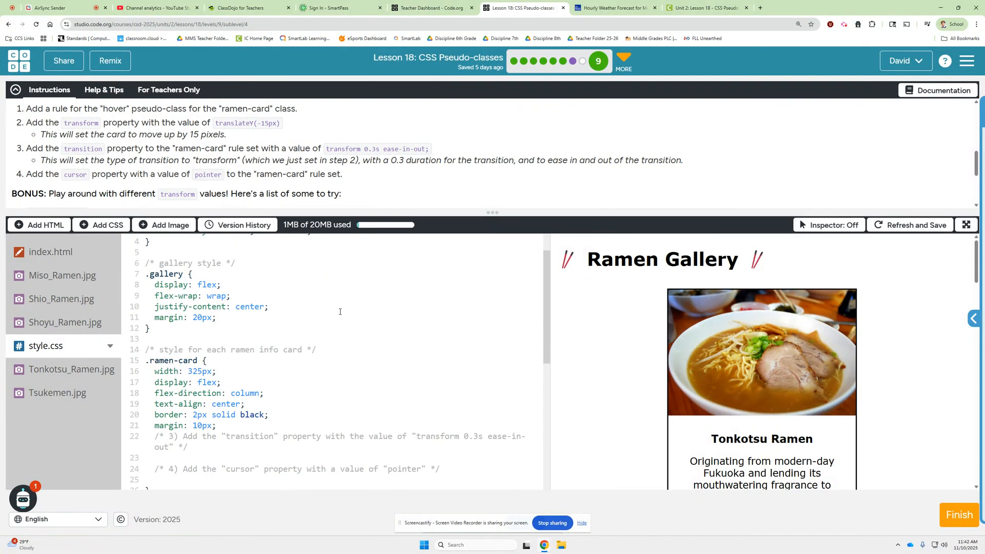
{"action": "scroll", "scroll_direction": "down", "scroll_amount": 3}
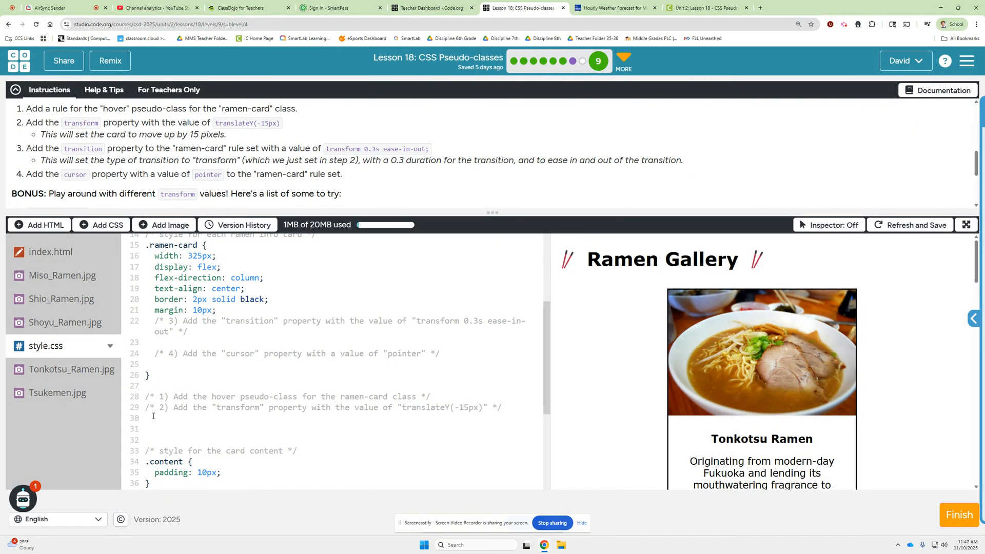
- Write an empty .ramen-card:hover rule on line 30, removing a stray brace, and begin a transform property
{"action": "left_click", "coordinate": [146, 417]}
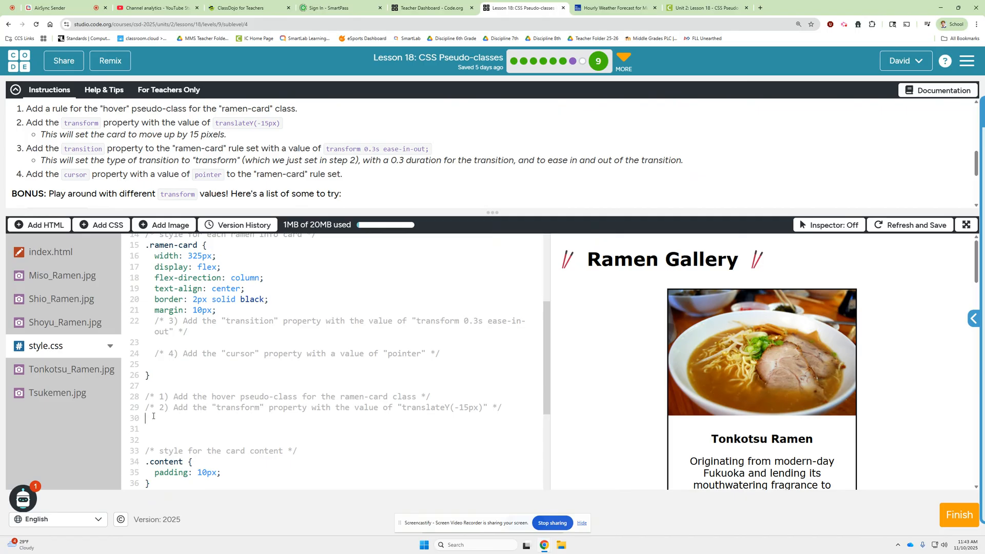
{"action": "type", "text": ".r"}
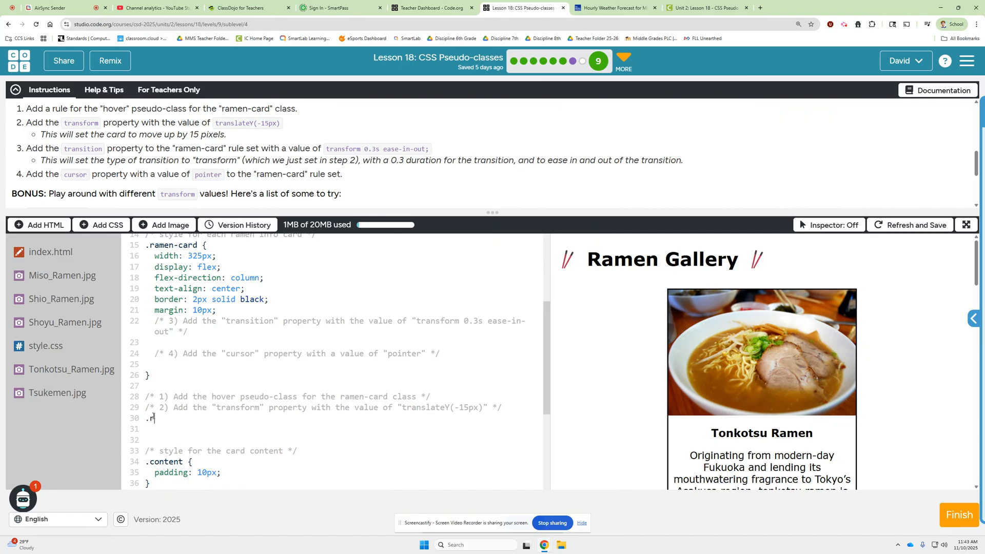
{"action": "type", "text": "amen-card"}
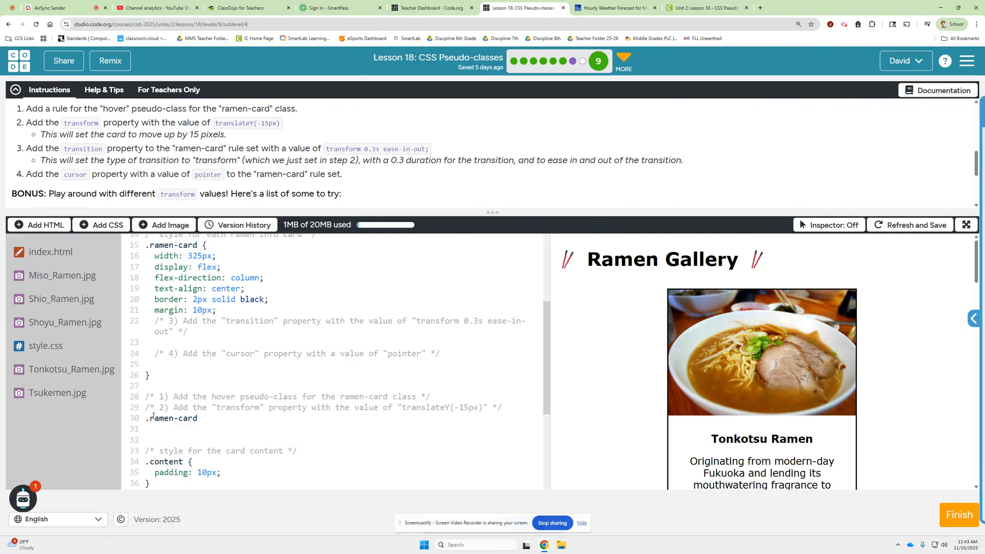
{"action": "type", "text": ":hover"}
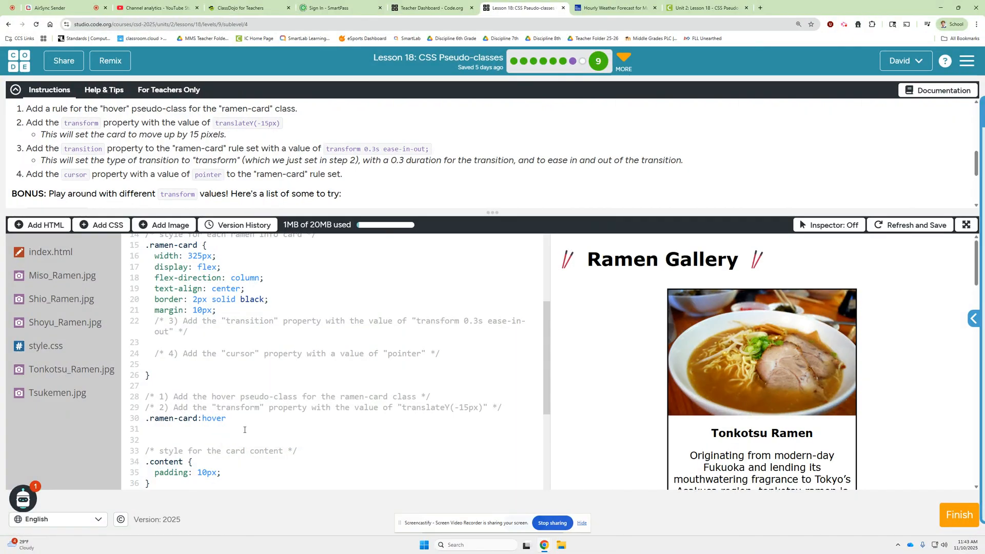
{"action": "type", "text": "{"}
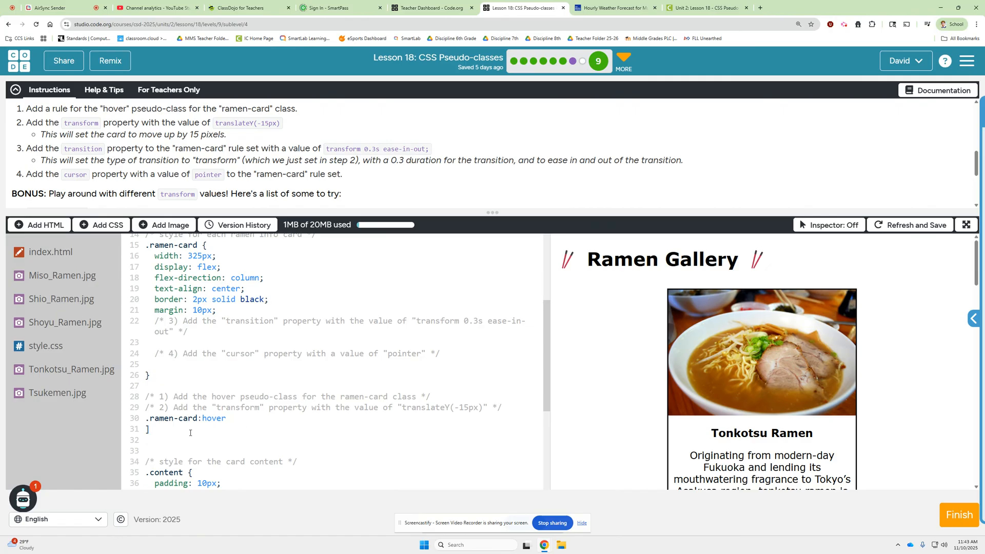
{"action": "key", "text": "Backspace"}
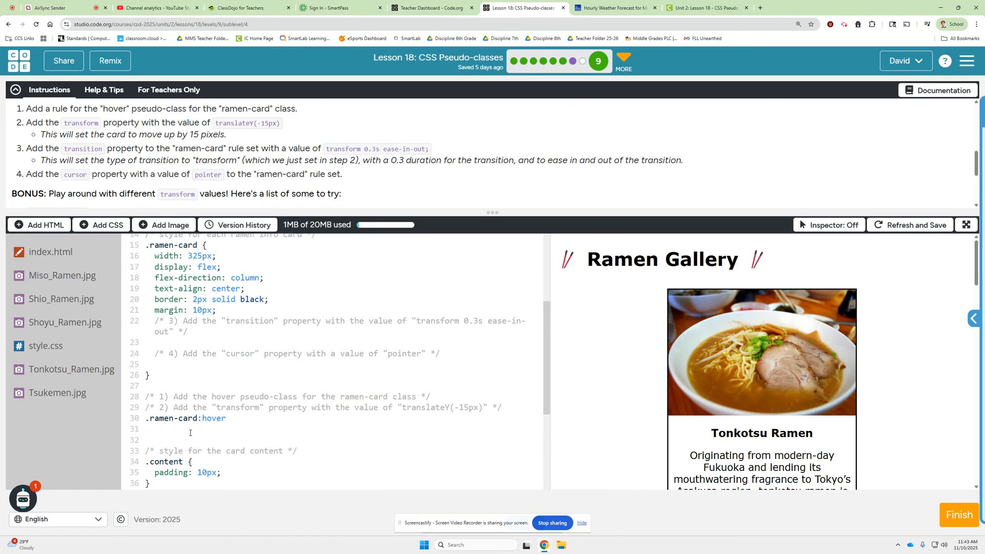
{"action": "type", "text": "{"}
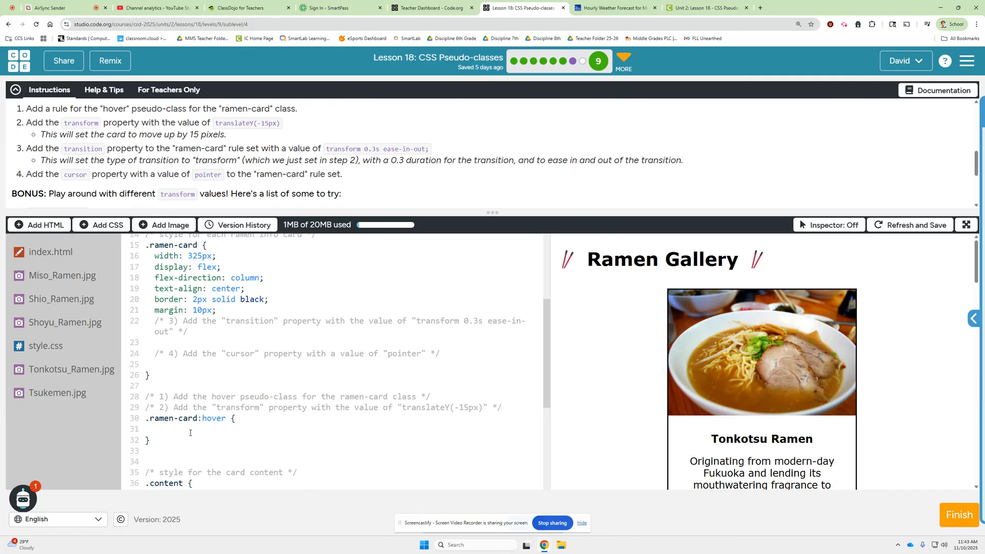
{"action": "type", "text": "transform:"}
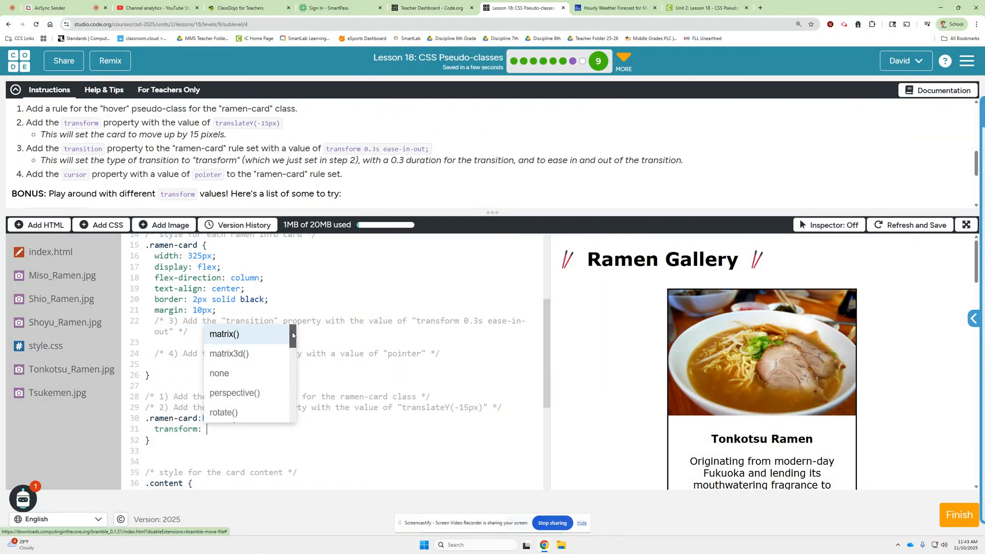
- Complete transform: translateY(-15px); in the hover rule, fixing the translate(-15px) typo
{"action": "scroll", "scroll_direction": "down", "scroll_amount": 3}
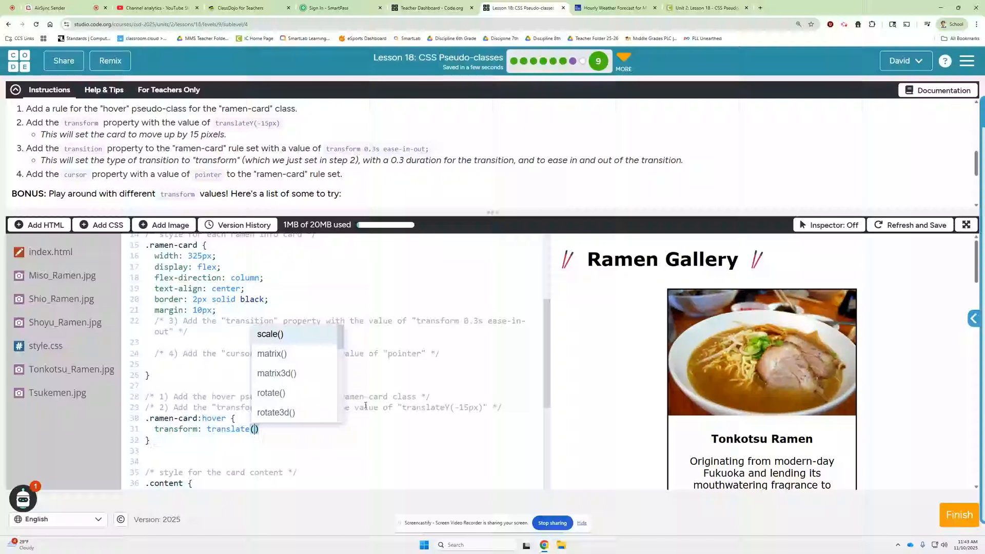
{"action": "type", "text": "-15"}
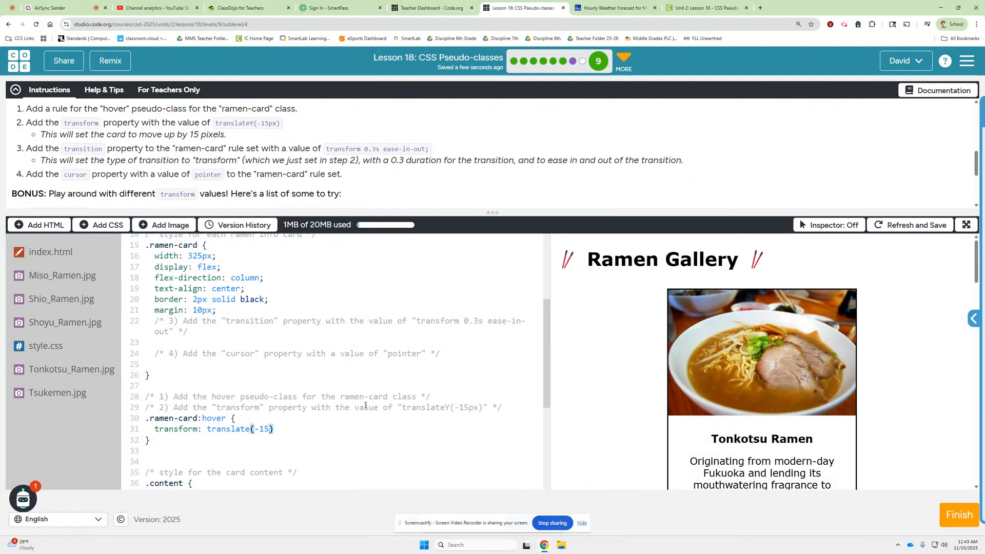
{"action": "type", "text": "px"}
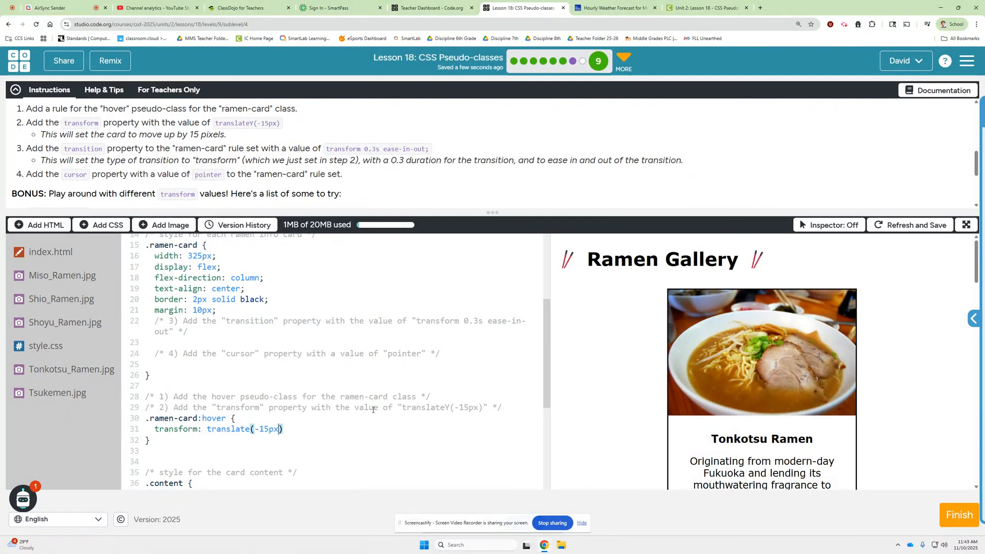
{"action": "type", "text": ";"}
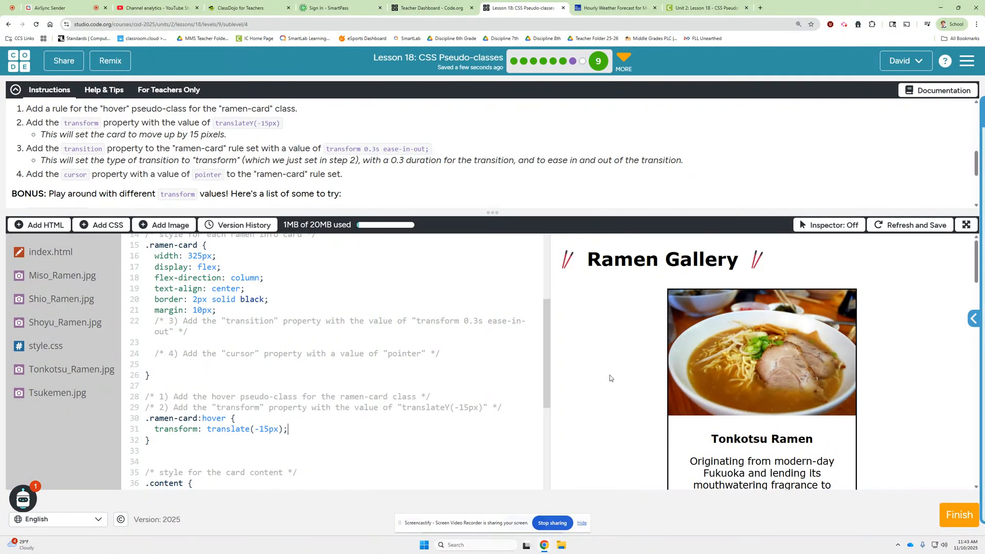
{"action": "scroll", "scroll_direction": "down", "scroll_amount": 3}
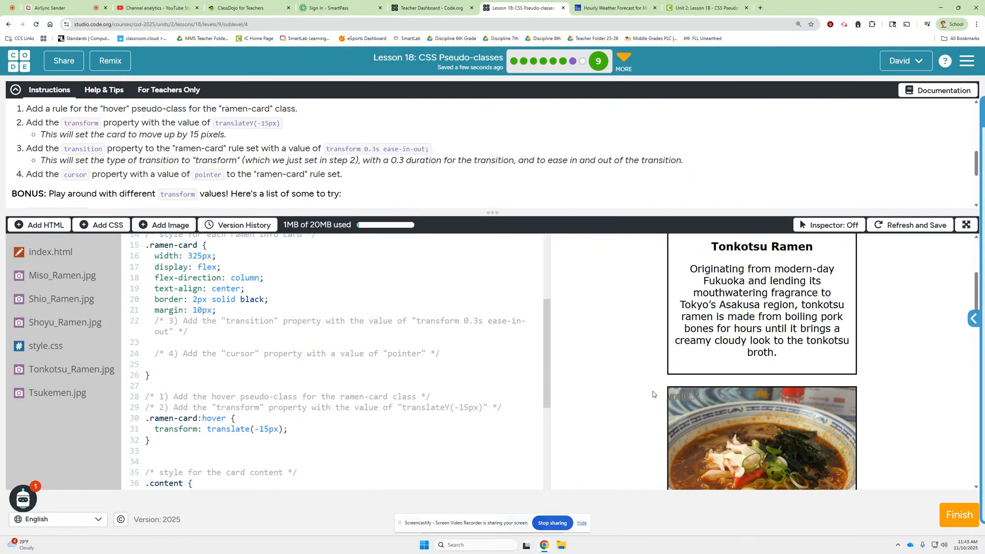
{"action": "scroll", "scroll_direction": "down", "scroll_amount": 3}
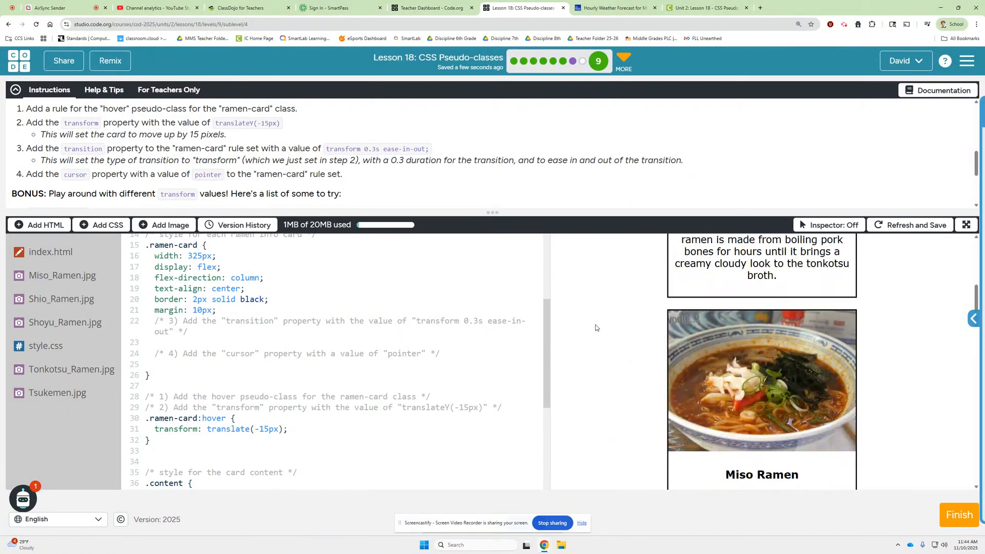
{"action": "mouse_move", "coordinate": [271, 185]}
{"action": "type", "text": "Y"}
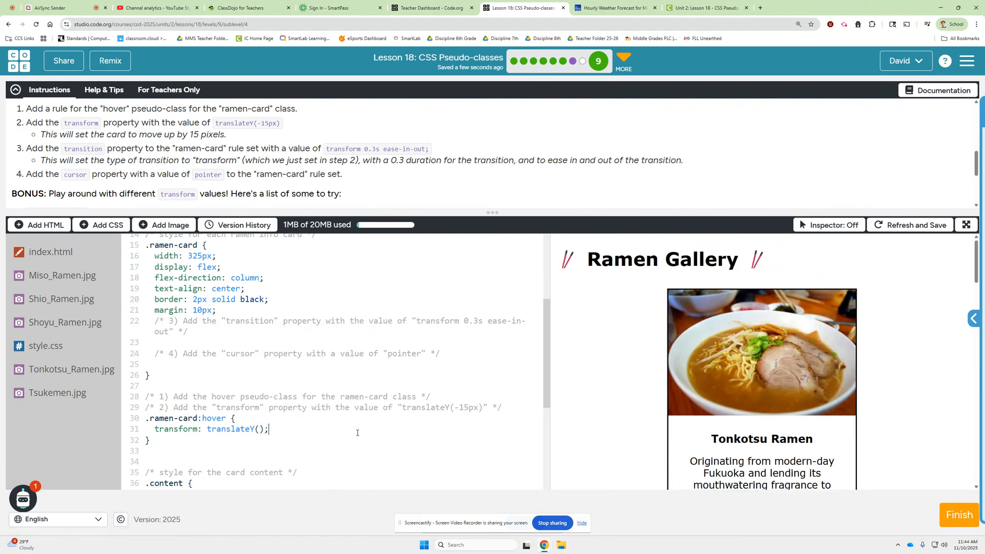
{"action": "type", "text": "-15px"}
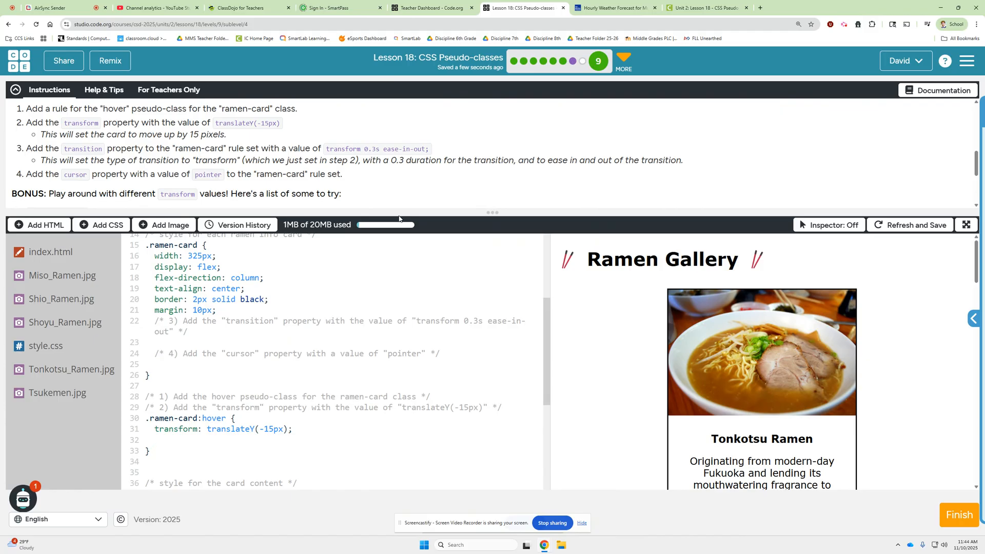
- Add transition: transform 0.3s ease-in-out; to the hover rule and start the cursor property
{"action": "type", "text": "transition:"}
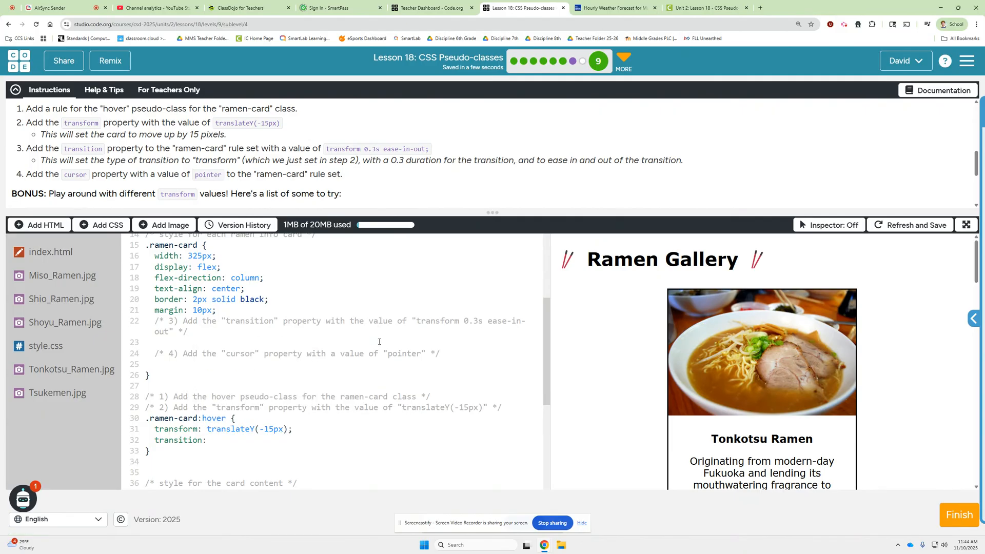
{"action": "left_click_drag", "start_coordinate": [26, 148], "coordinate": [355, 149]}
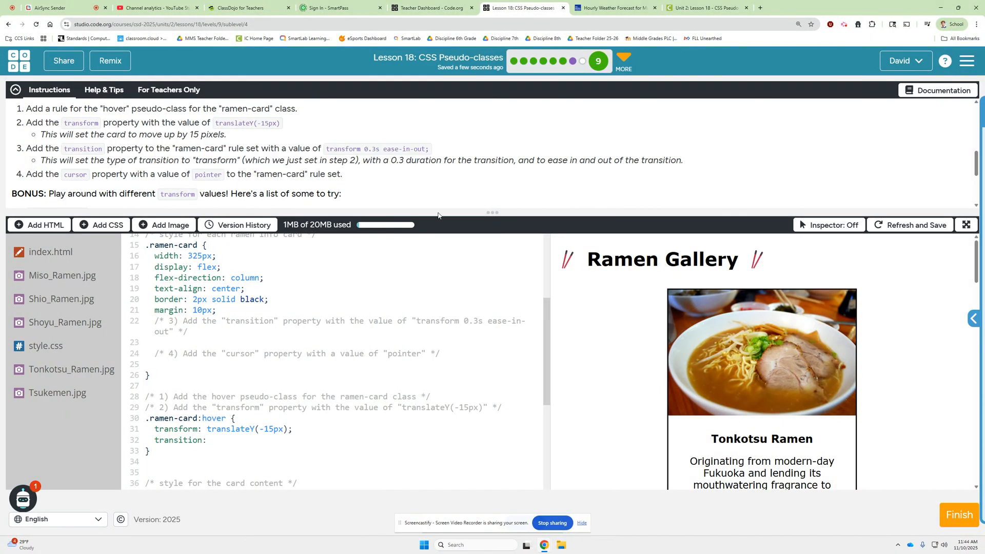
{"action": "type", "text": "t"}
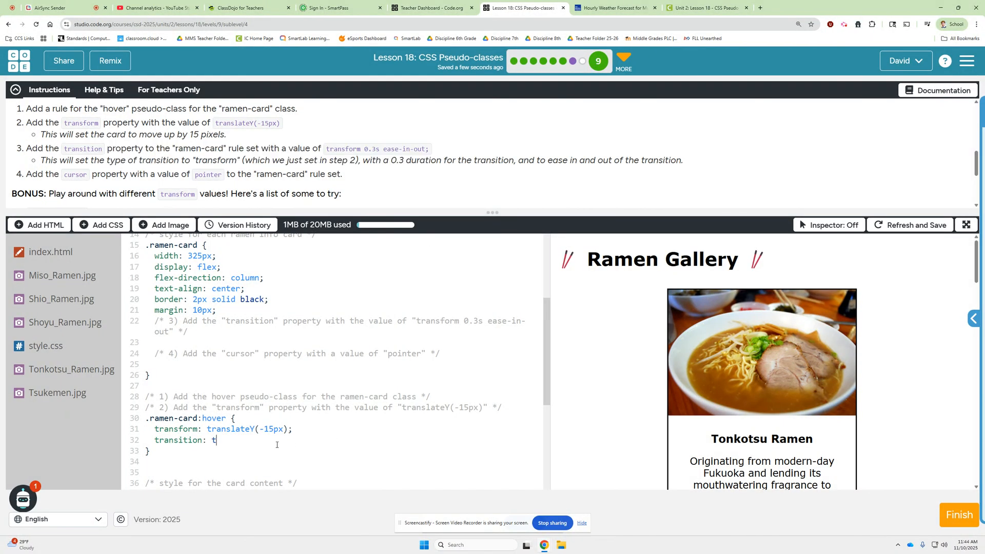
{"action": "type", "text": "ransform"}
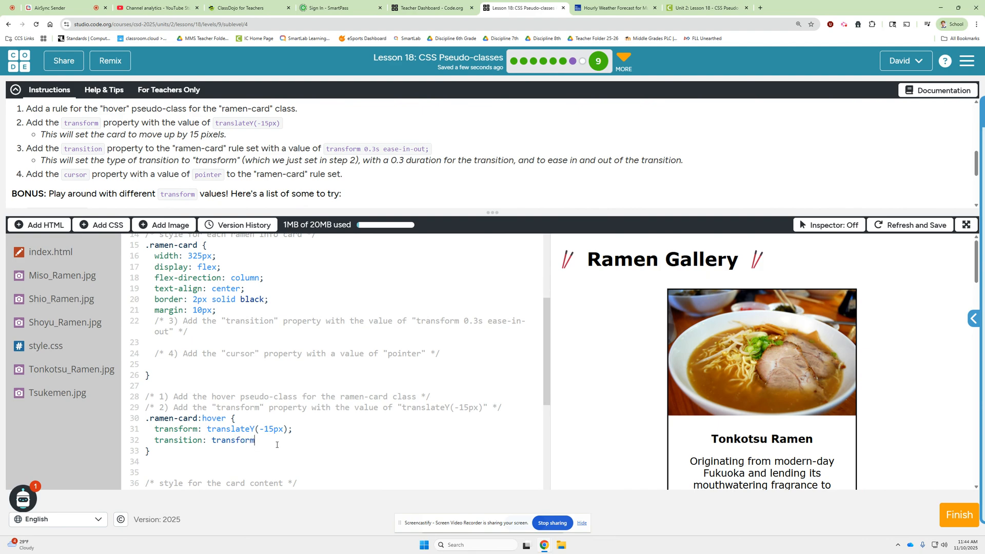
{"action": "type", "text": "0.3s"}
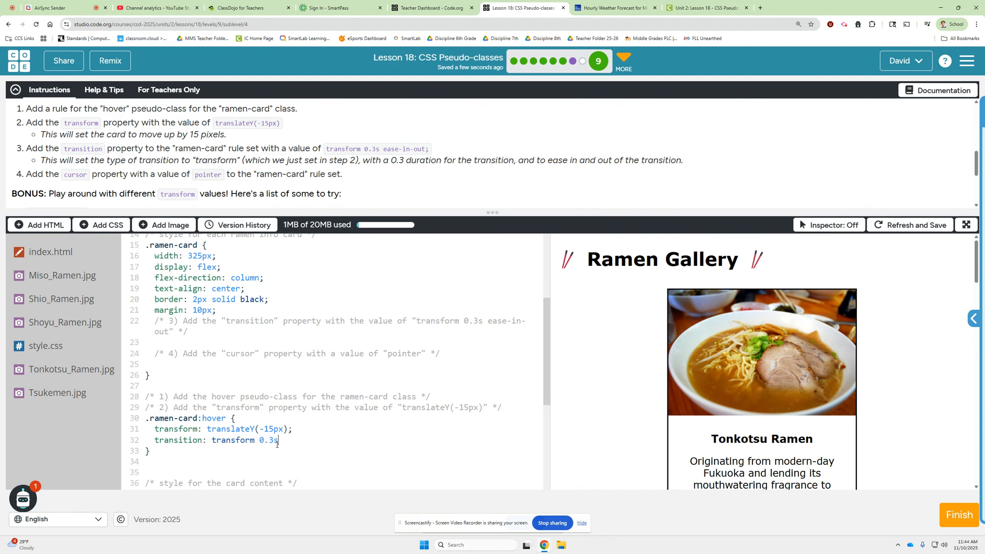
{"action": "type", "text": "eas"}
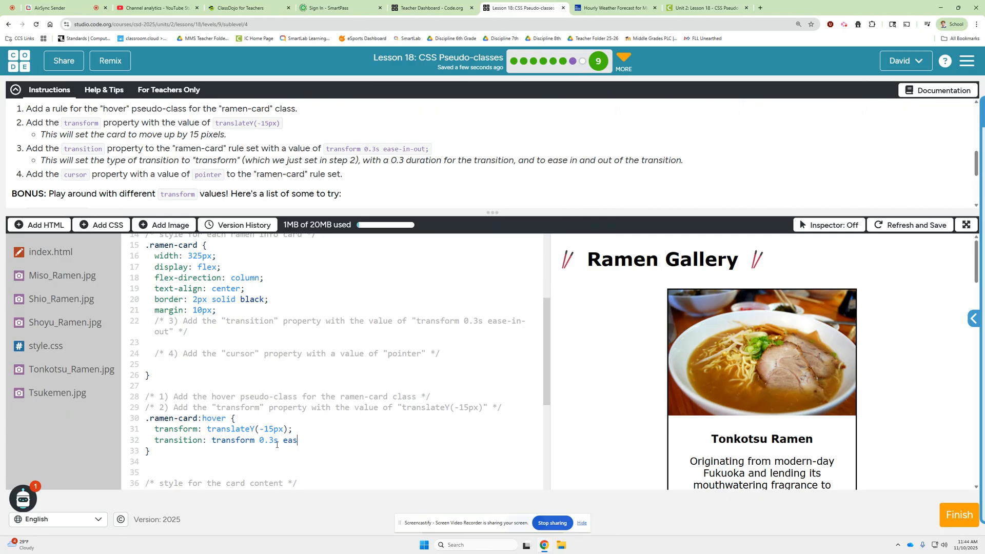
{"action": "type", "text": "e-in"}
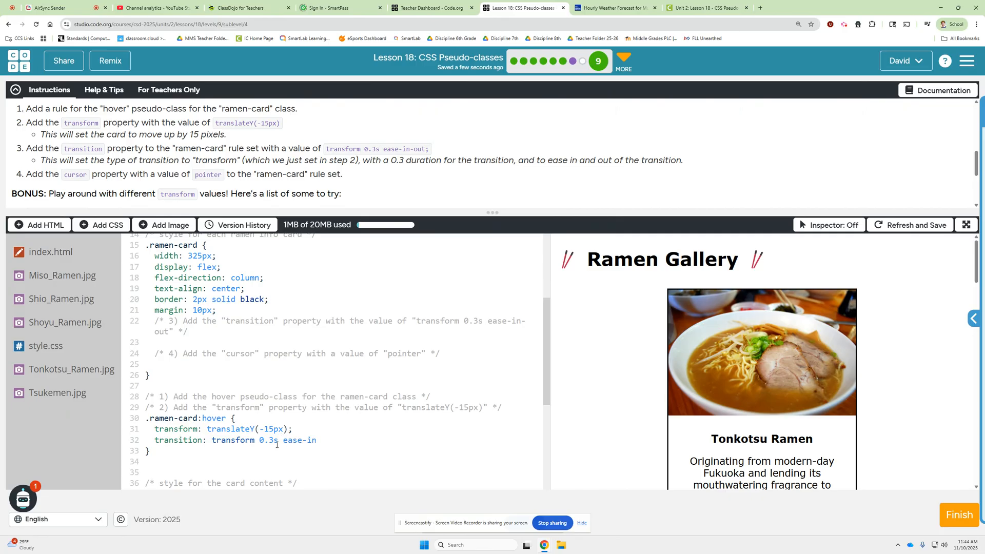
{"action": "type", "text": "-out;"}
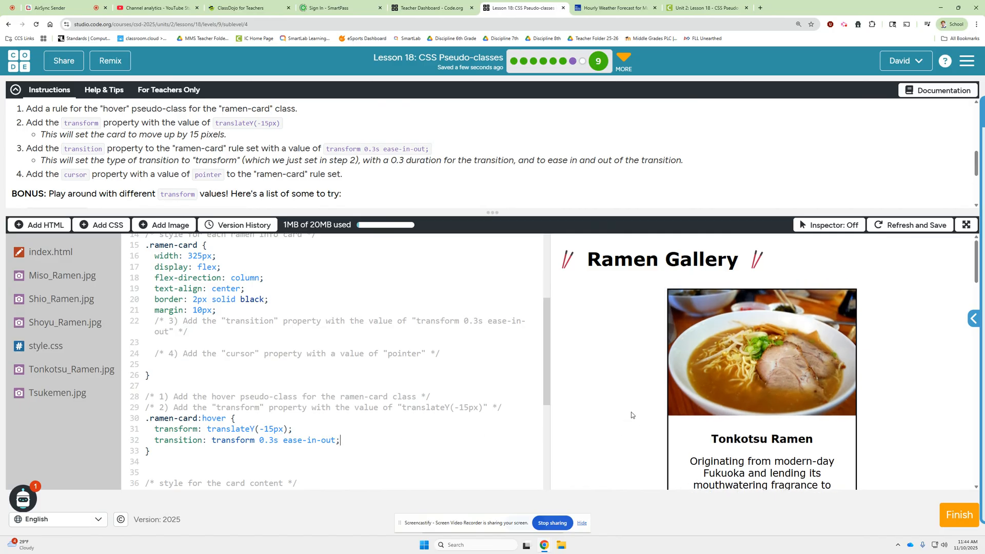
{"action": "scroll", "scroll_direction": "down", "scroll_amount": 3}
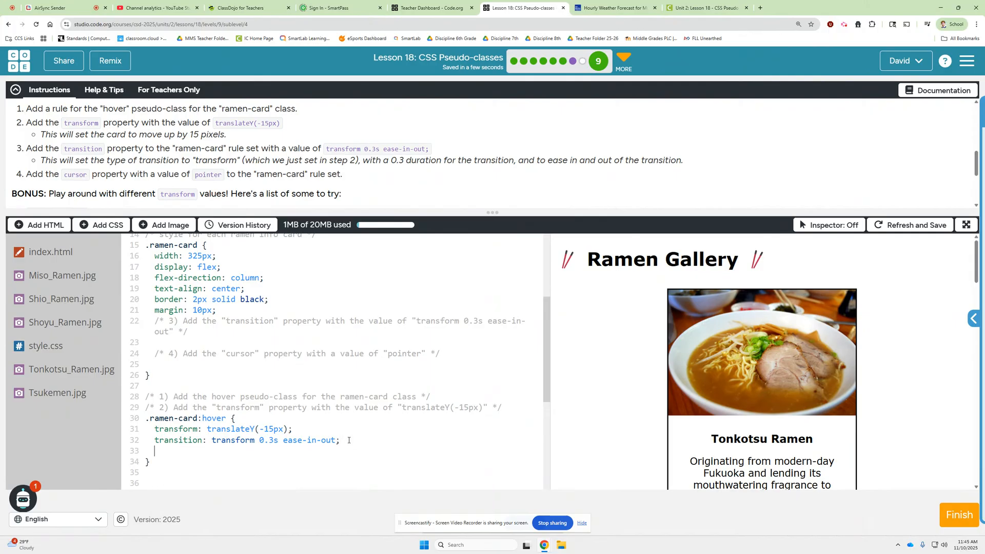
{"action": "type", "text": "cursor: pointer;"}
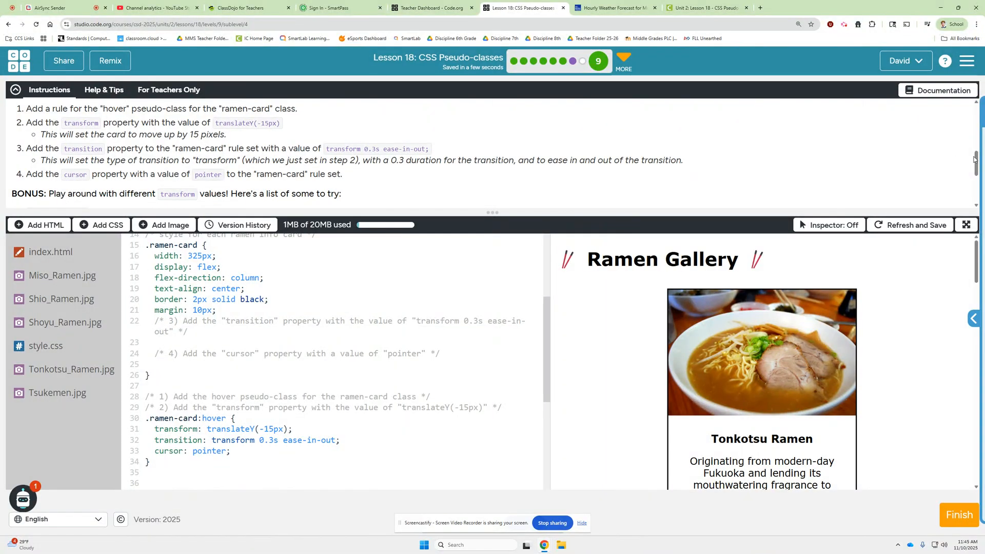
- Scroll the instructions to the bonus list of transform values to try
{"action": "scroll", "scroll_direction": "down", "scroll_amount": 3}
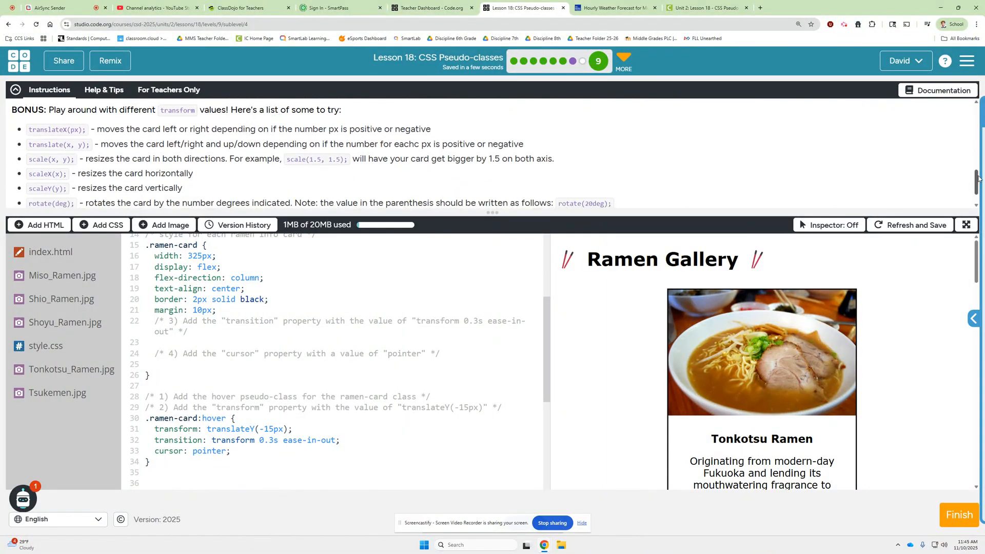
- Add a transform: rotate(20deg) line after cursor: pointer; in the hover rule
{"action": "scroll", "scroll_direction": "down", "scroll_amount": 3}
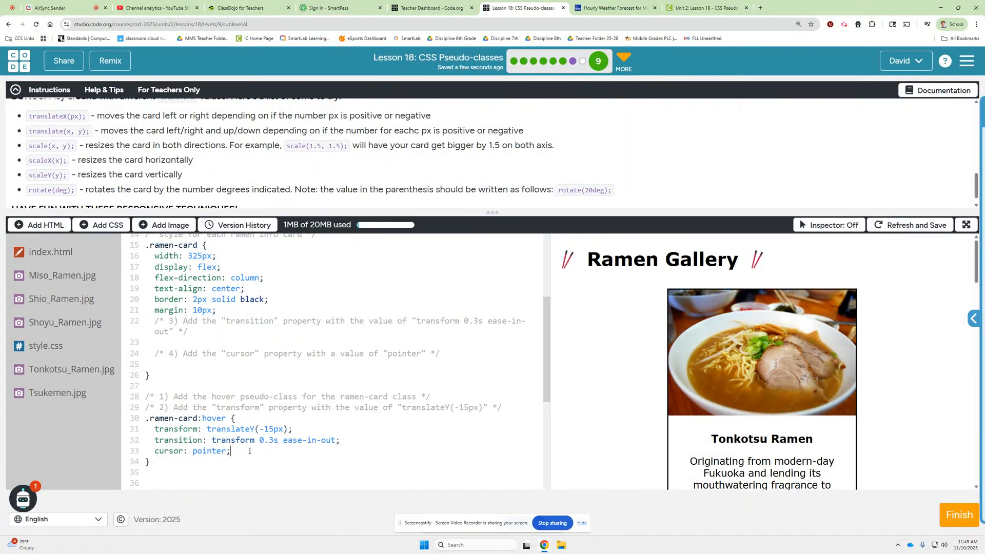
{"action": "key", "text": "Enter"}
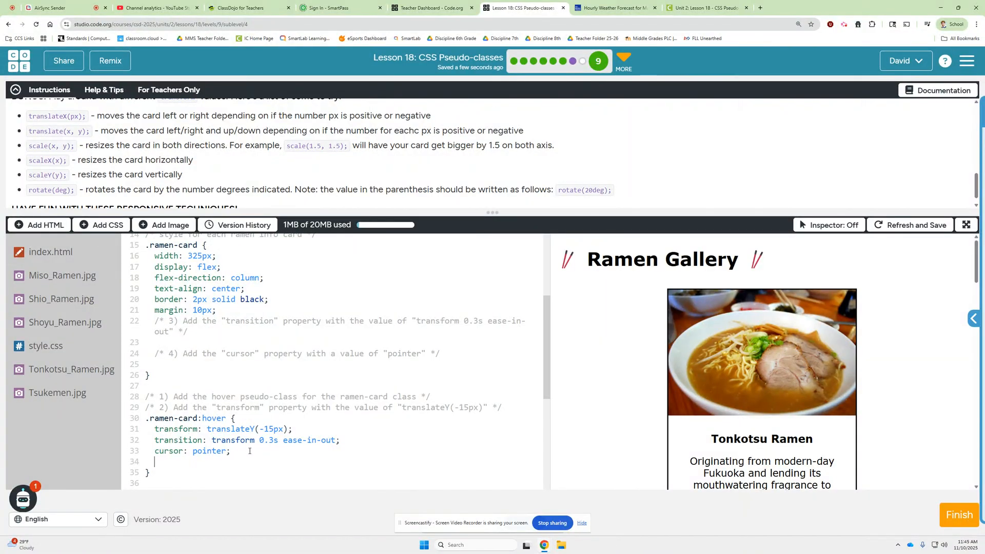
{"action": "type", "text": "transform: rotate(20deg);"}
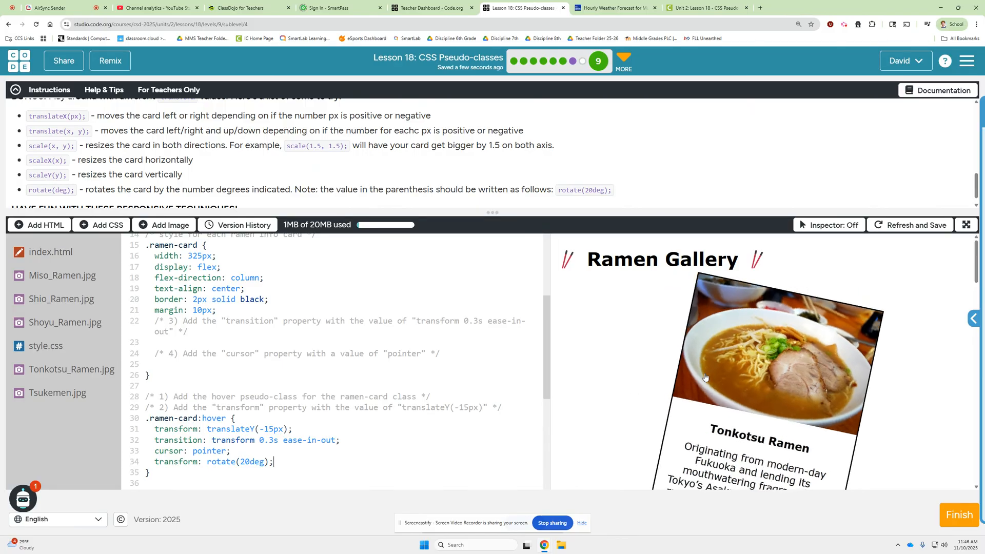
{"action": "mouse_move", "coordinate": [650, 356]}
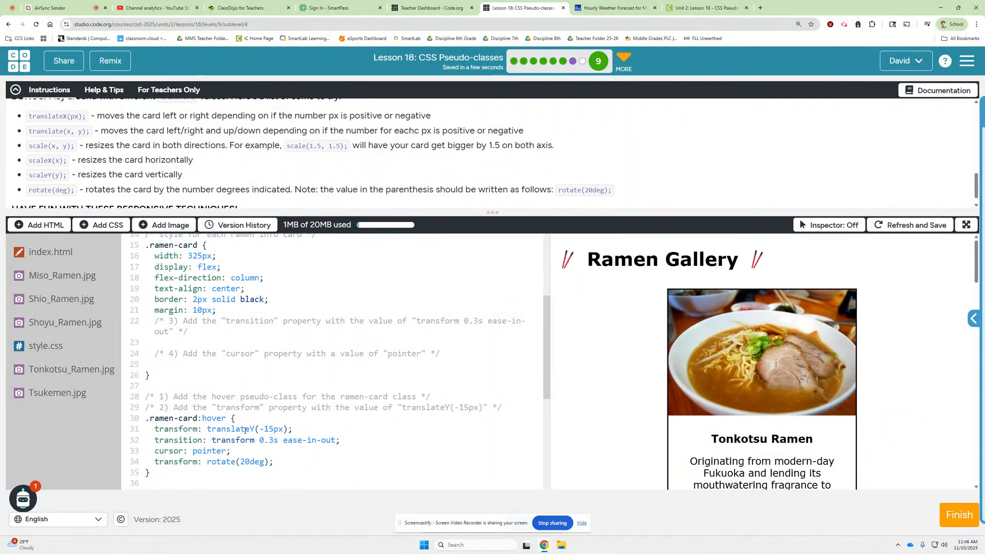
{"action": "mouse_move", "coordinate": [621, 410]}
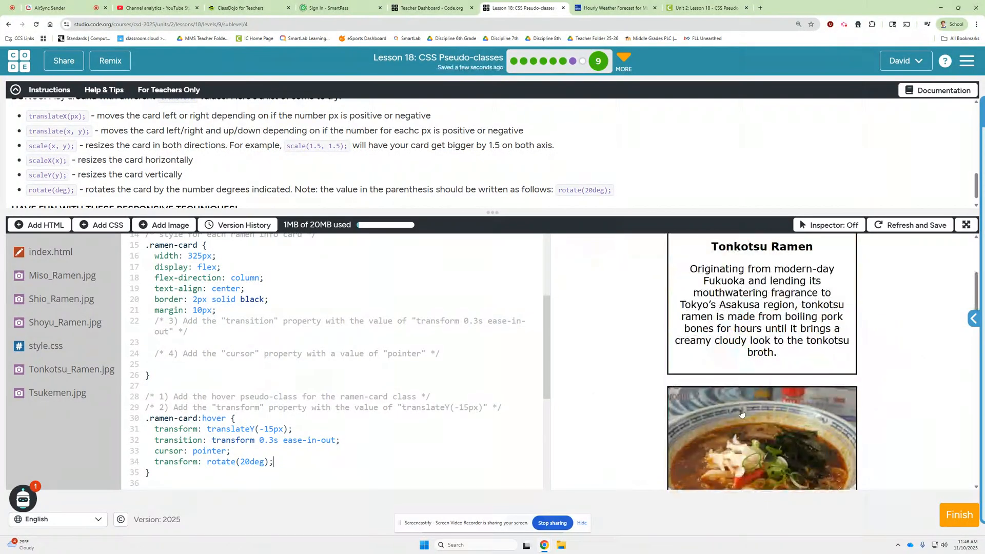
{"action": "scroll", "scroll_direction": "down", "scroll_amount": 3}
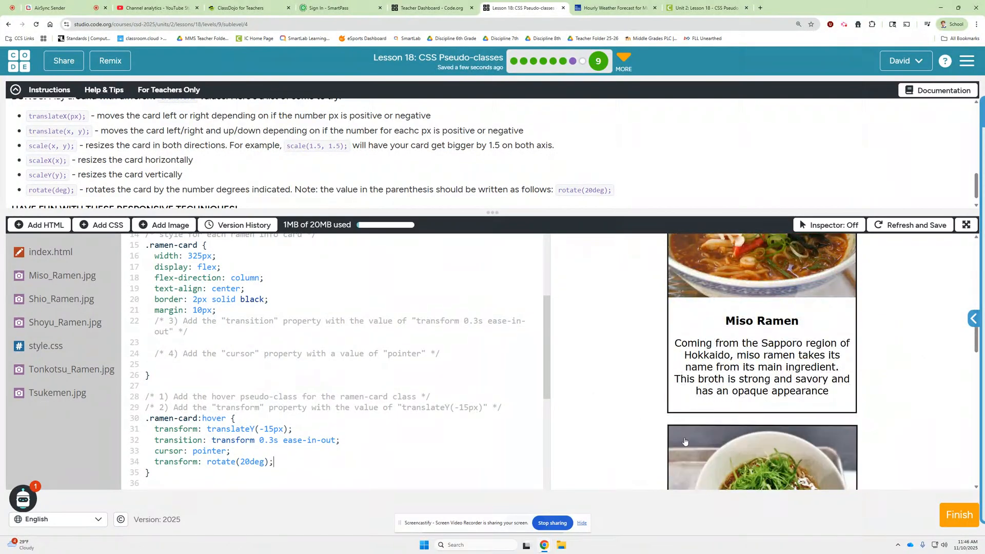
{"action": "scroll", "scroll_direction": "down", "scroll_amount": 3}
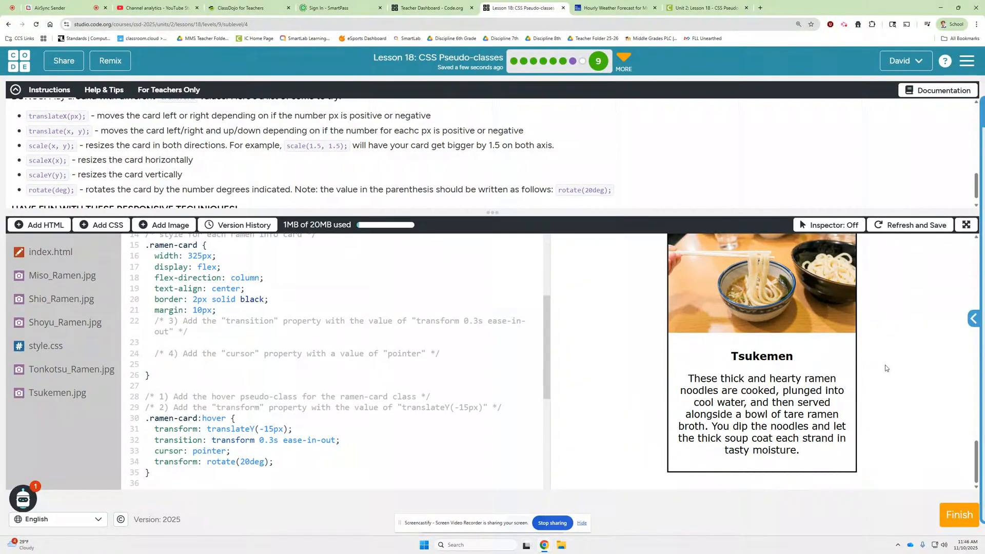
{"action": "scroll", "scroll_direction": "down", "scroll_amount": 3}
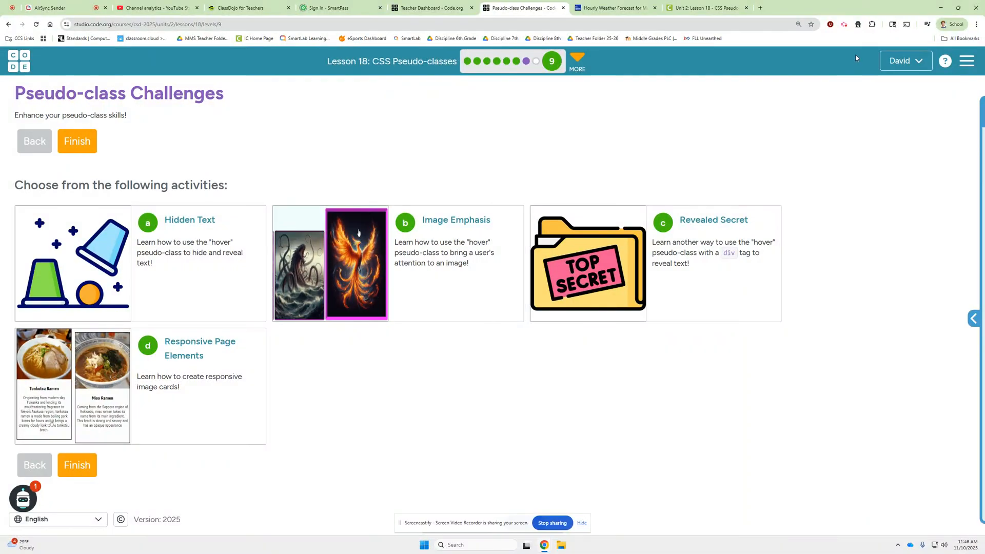
- Return to the Pseudo-class Challenges activity list
{"action": "left_click", "coordinate": [844, 24]}
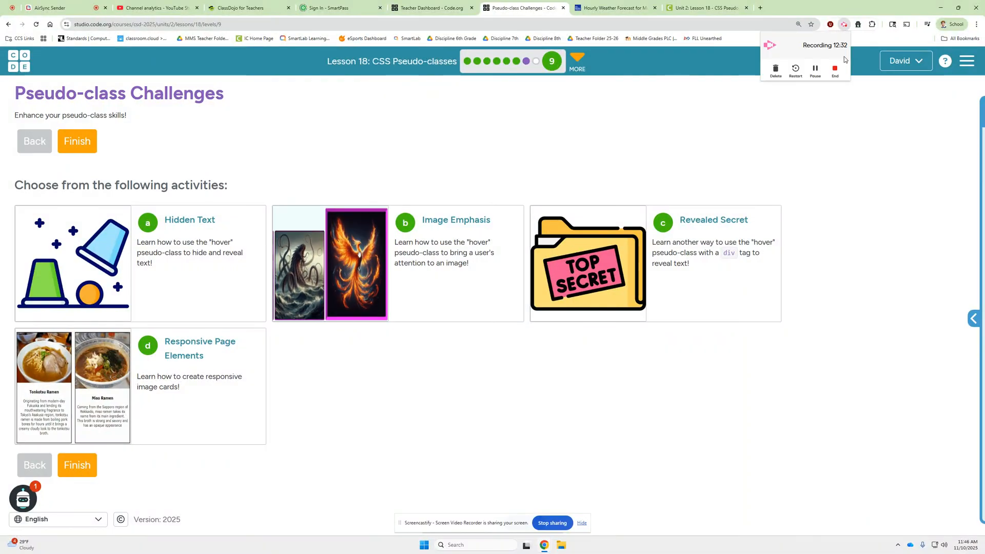